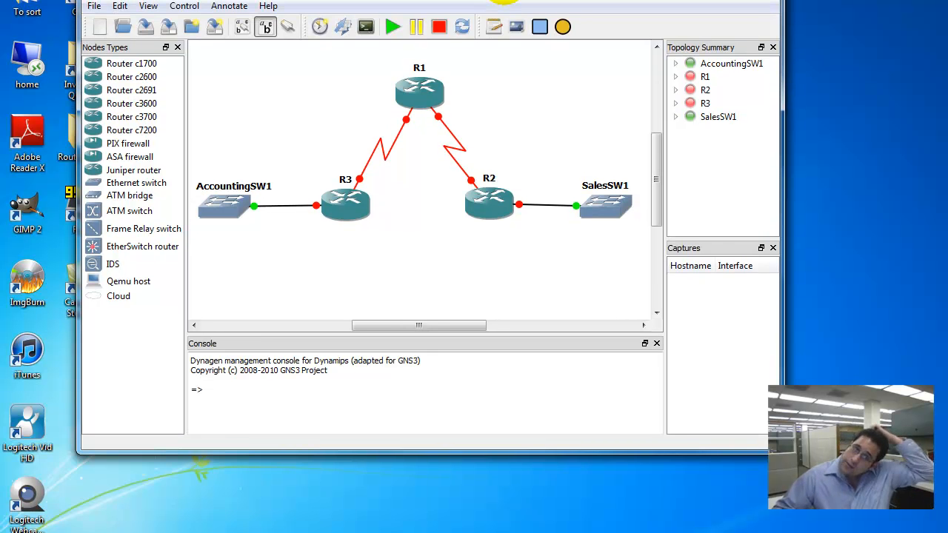
# Open the RoutingPresentation folder and select the SubnetPlanning image.
pyautogui.click(488, 199)
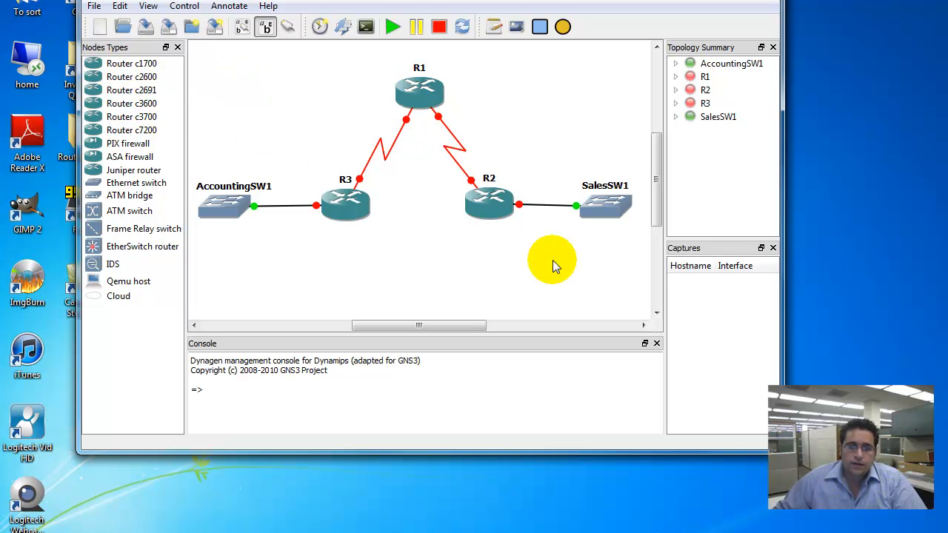
pyautogui.moveTo(444, 148)
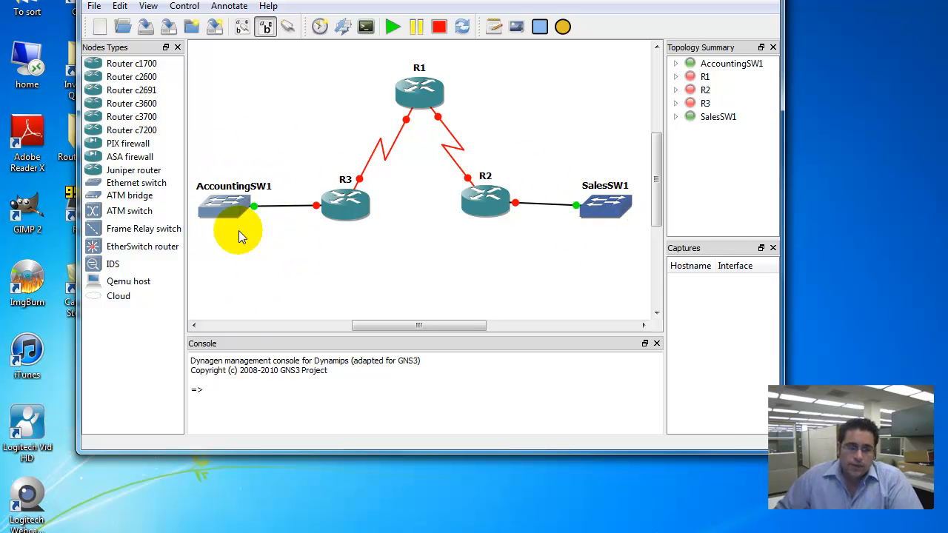
pyautogui.moveTo(626, 207)
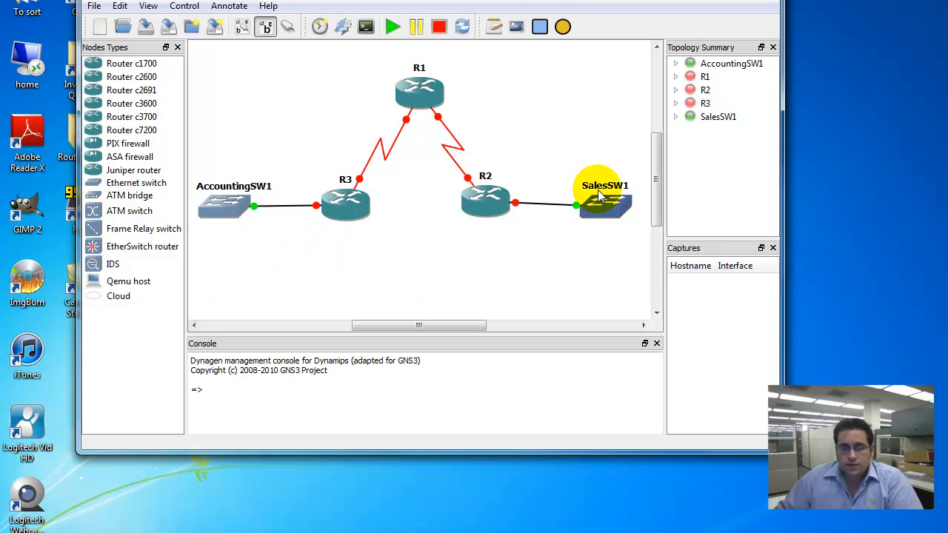
pyautogui.moveTo(607, 203)
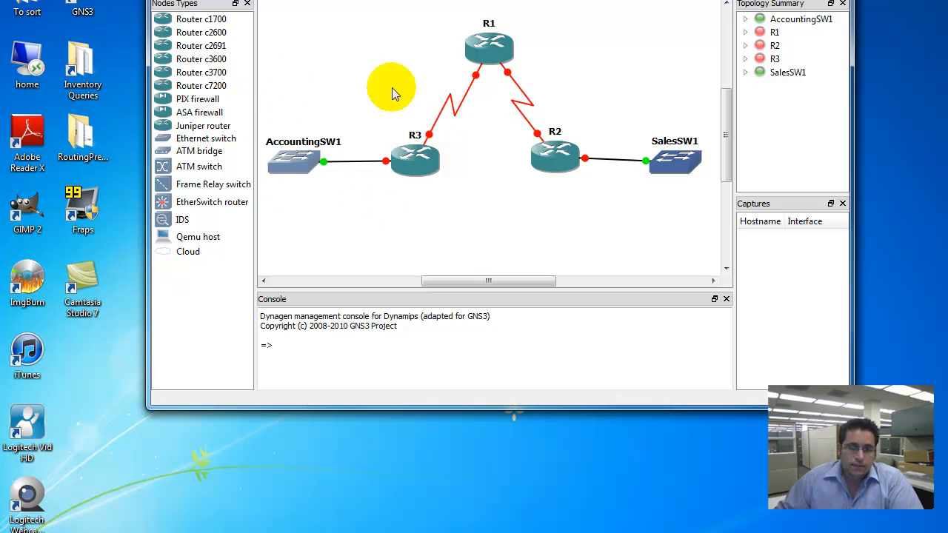
pyautogui.moveTo(96, 122)
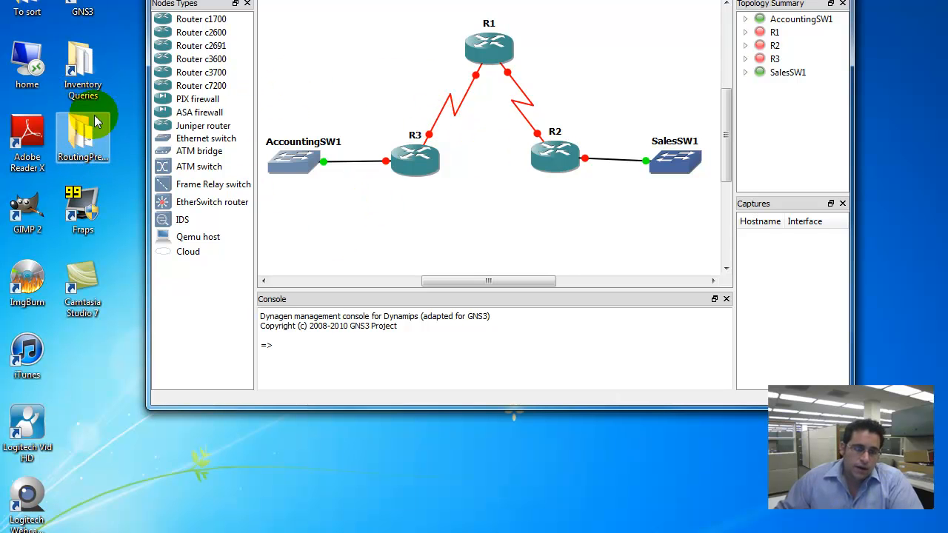
pyautogui.doubleClick(82, 133)
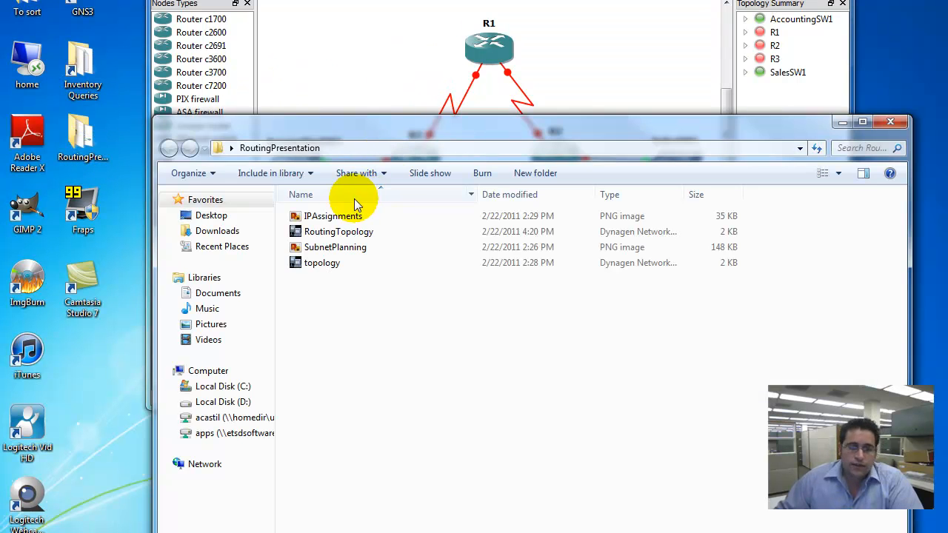
pyautogui.click(335, 247)
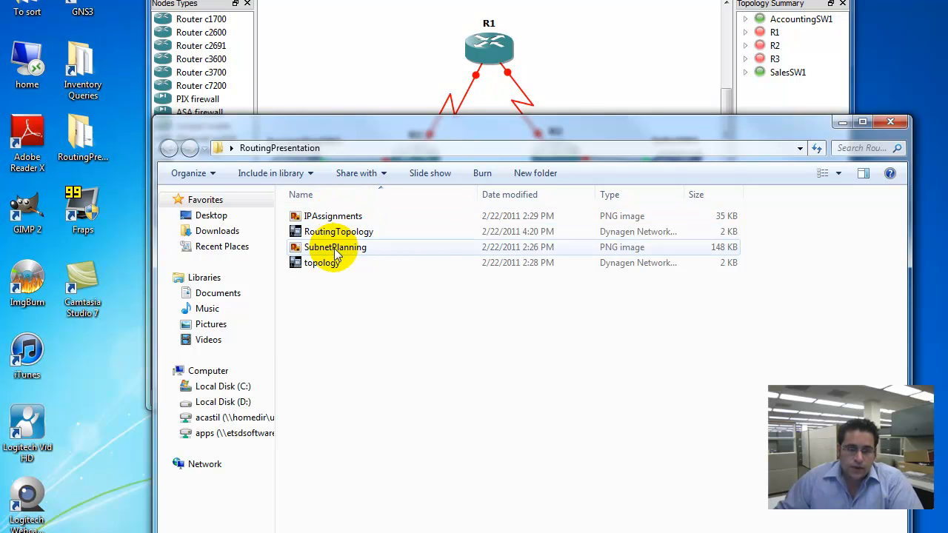
pyautogui.click(336, 247)
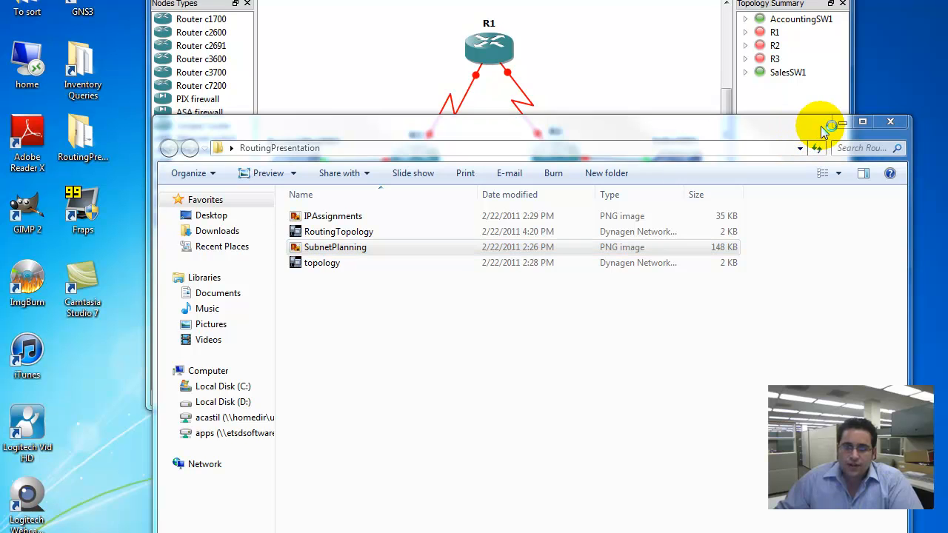
pyautogui.moveTo(803, 129)
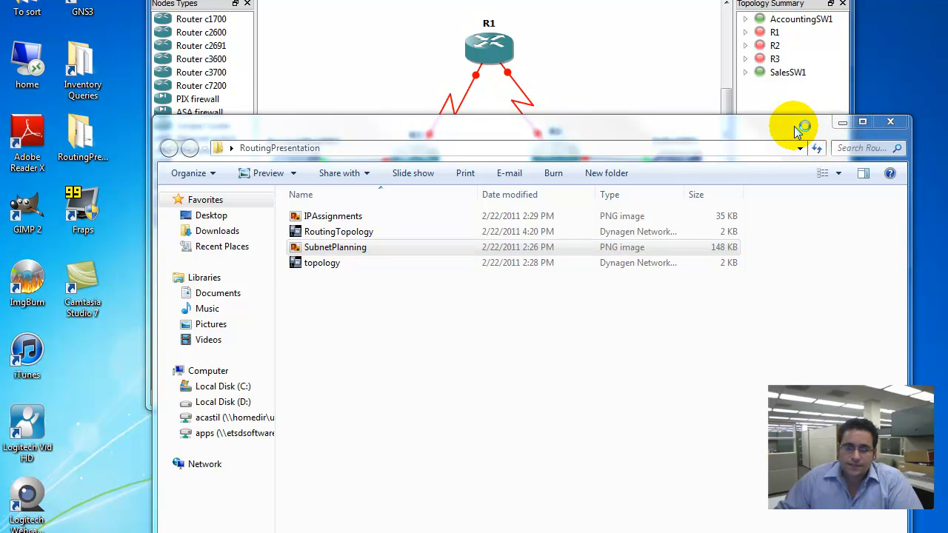
pyautogui.doubleClick(335, 246)
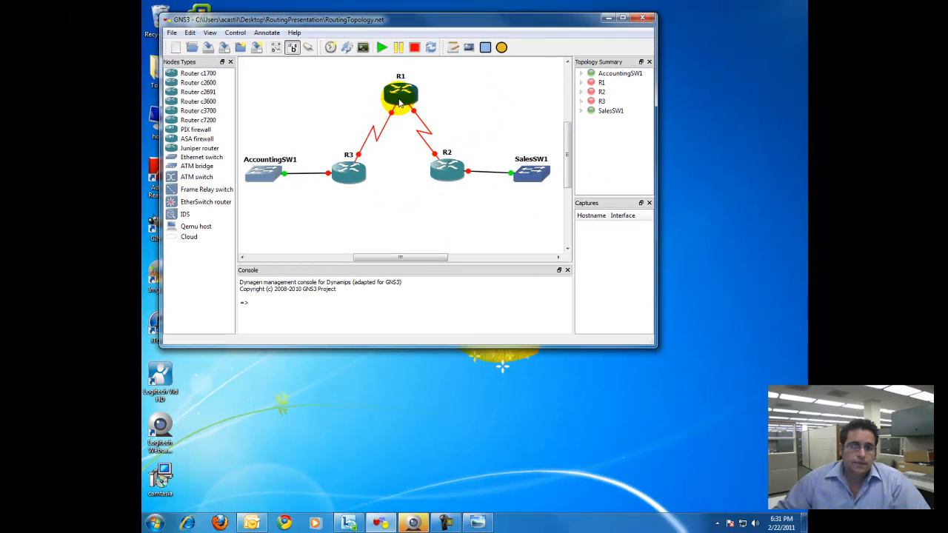
# Start all five devices in the RoutingTopology with Start/Resume all.
pyautogui.click(382, 48)
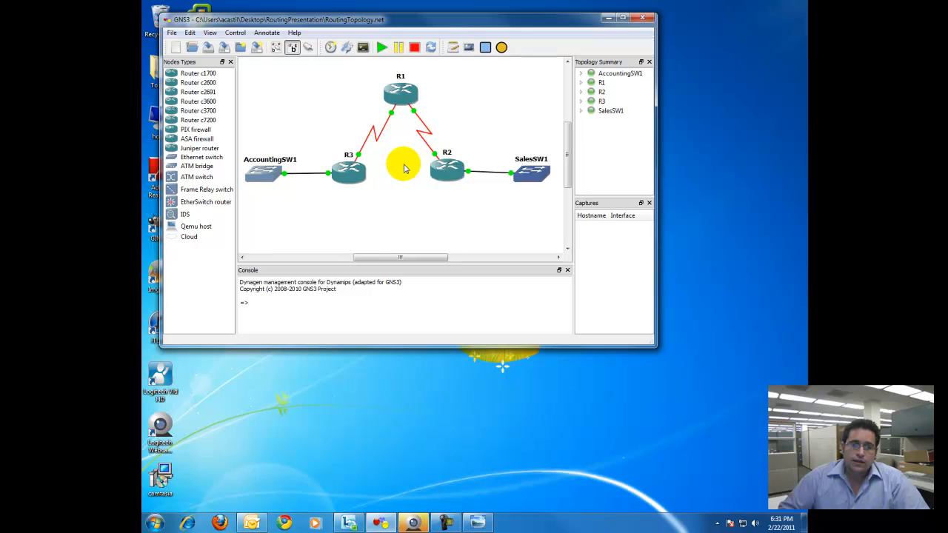
pyautogui.moveTo(415, 133)
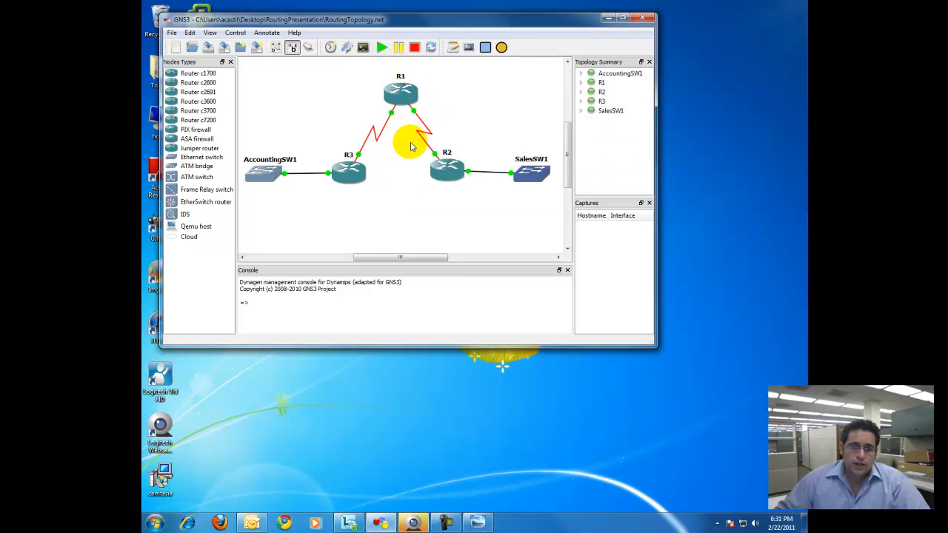
pyautogui.moveTo(411, 202)
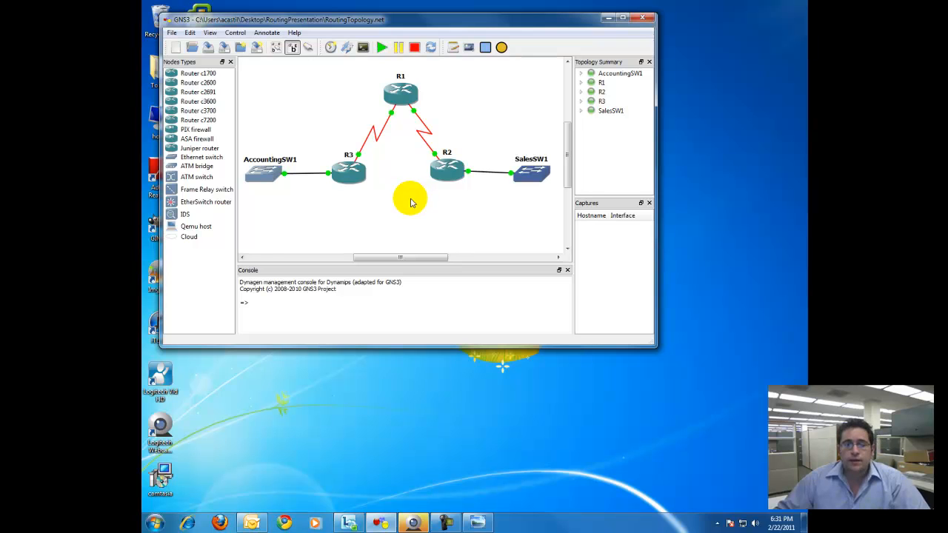
pyautogui.moveTo(404, 202)
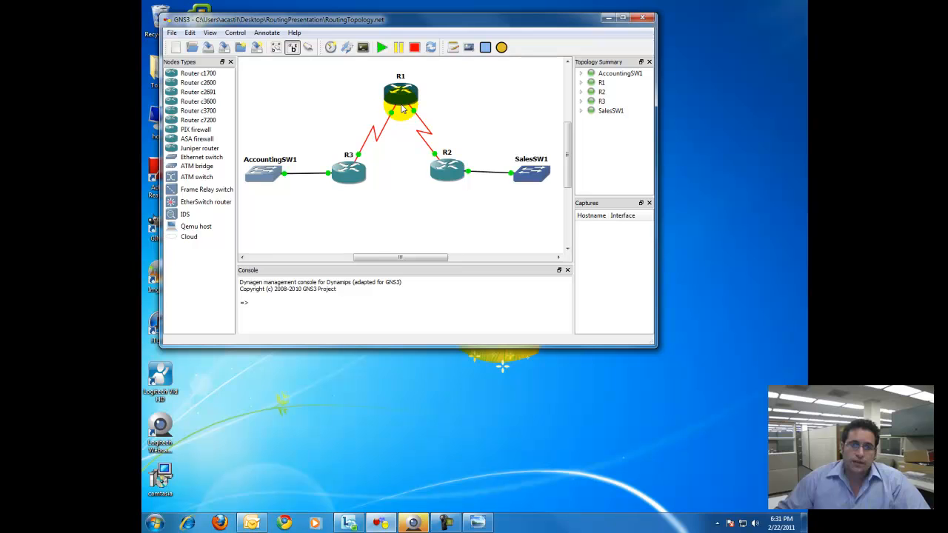
pyautogui.moveTo(400, 96)
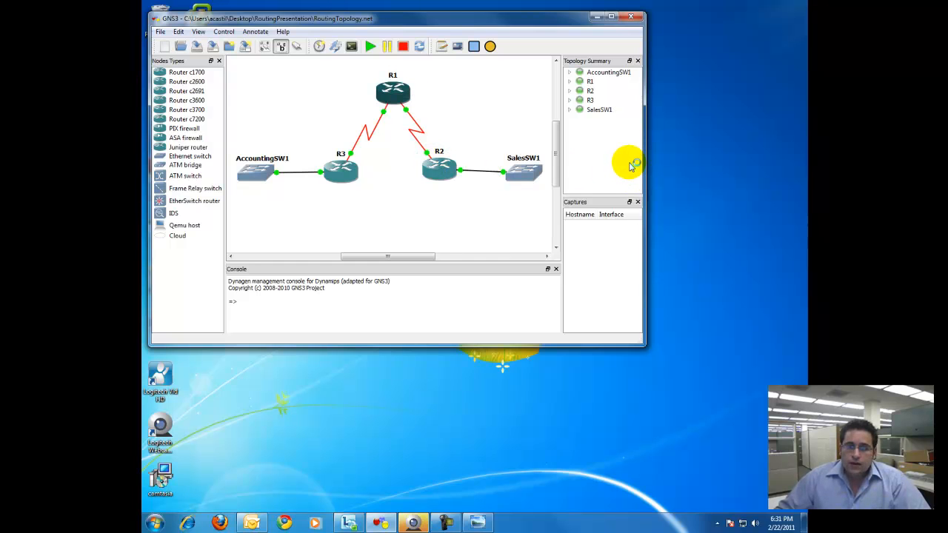
# Open R1's Dynamips console showing the boot output.
pyautogui.click(392, 93)
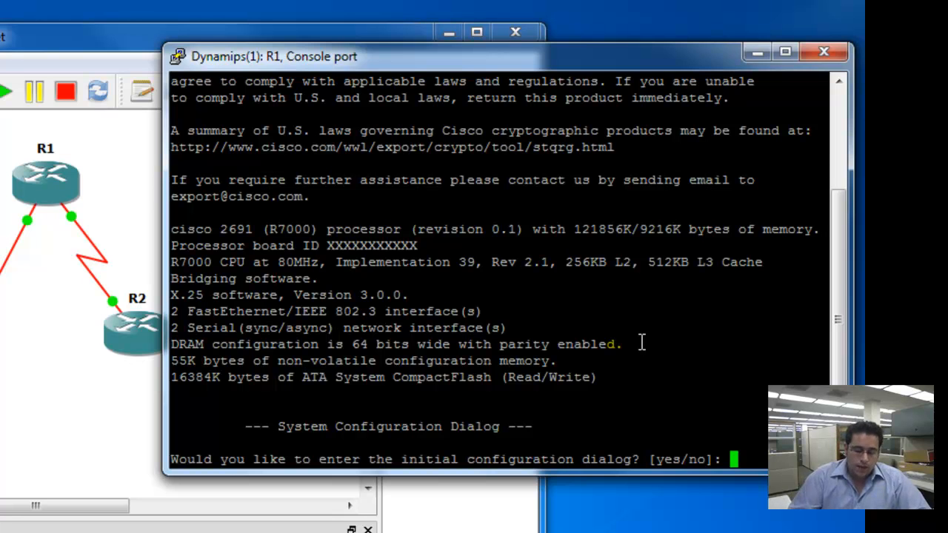
# Answer 'no' to R1's initial configuration dialog and continue to the Router> prompt.
pyautogui.write('no')
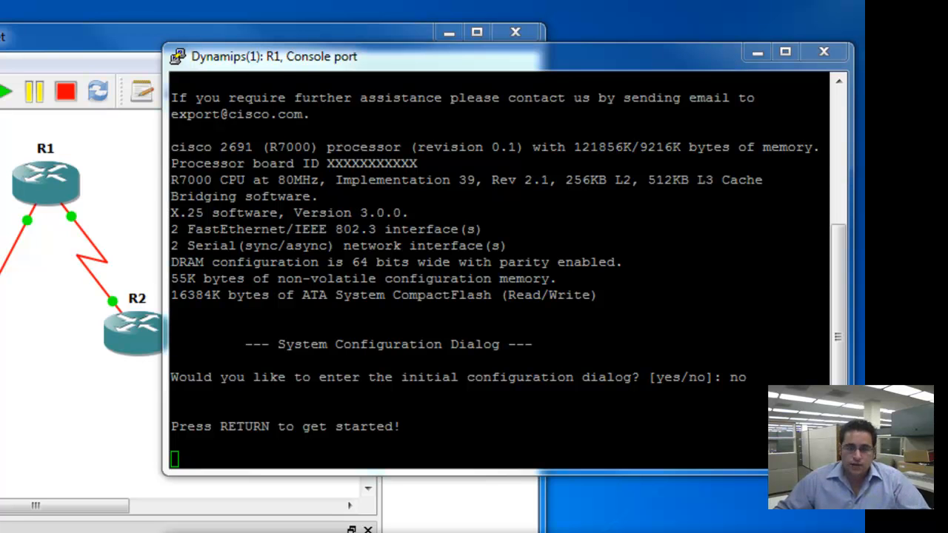
pyautogui.press('Return')
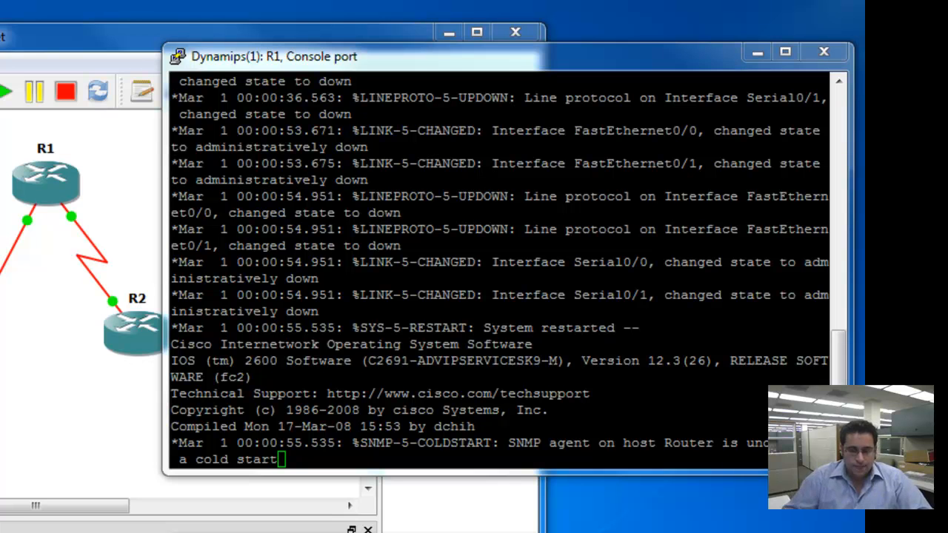
pyautogui.click(123, 389)
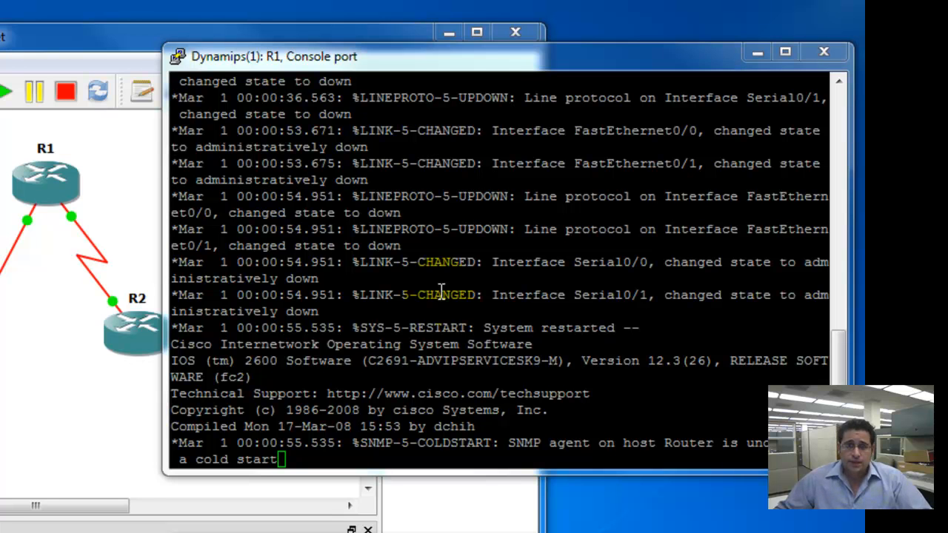
pyautogui.moveTo(509, 284)
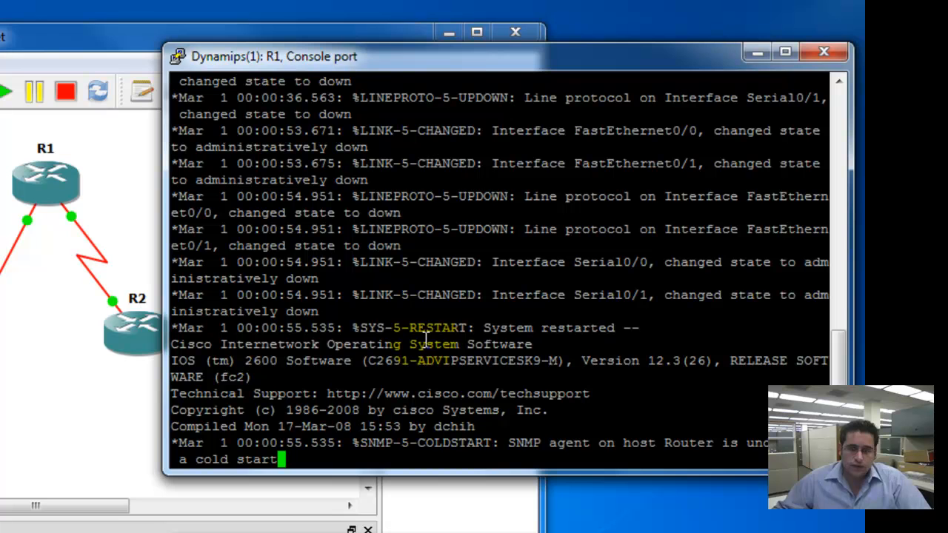
pyautogui.press('enter')
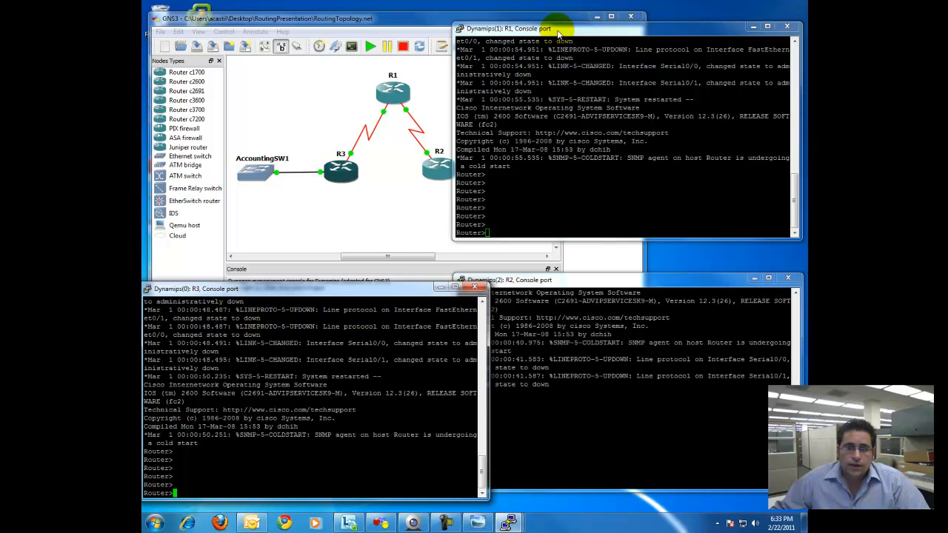
# Focus the Dynamips(1): R1 console window for command entry.
pyautogui.click(540, 28)
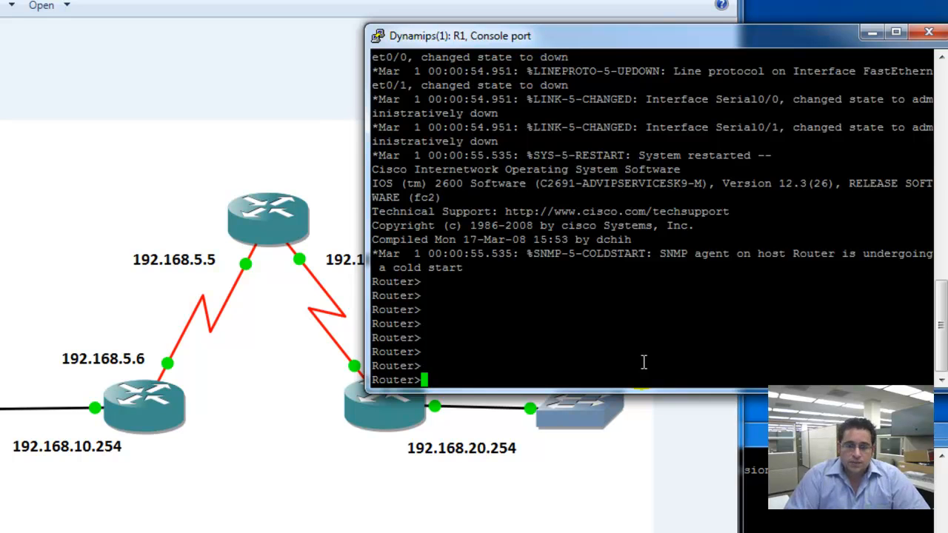
# Run 'enable' on R1 to reach the Router# prompt.
pyautogui.write('enable')
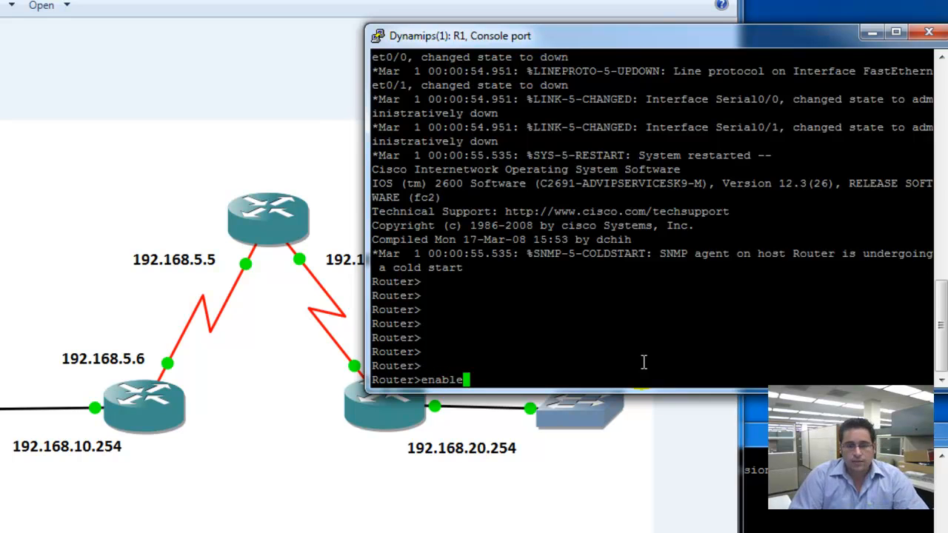
pyautogui.press('Return')
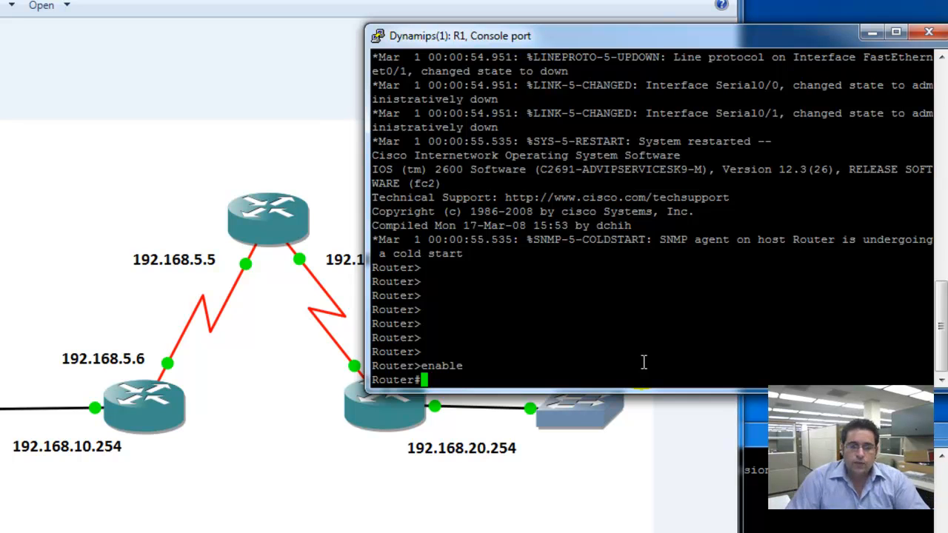
# Enter 'configure terminal' on R1 to reach Router(config)#.
pyautogui.write('configure terminal')
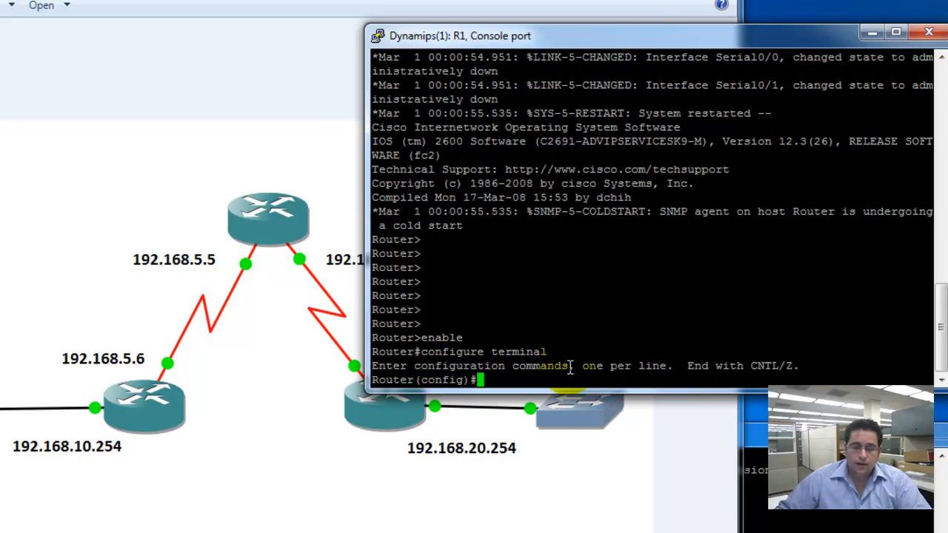
pyautogui.moveTo(288, 229)
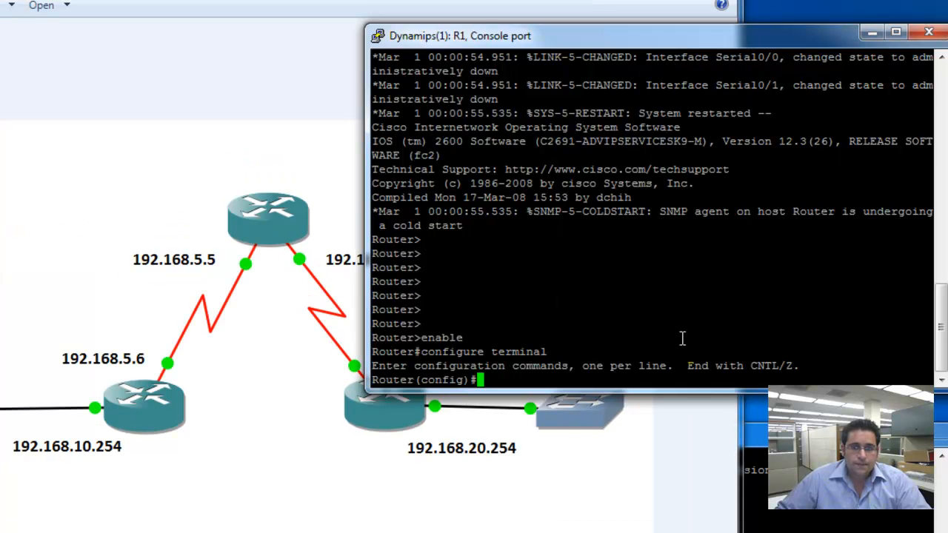
# Address R1 Serial0/0 as 192.168.5.5 255.255.255.252 and enable it with no shutdown.
pyautogui.write('inter')
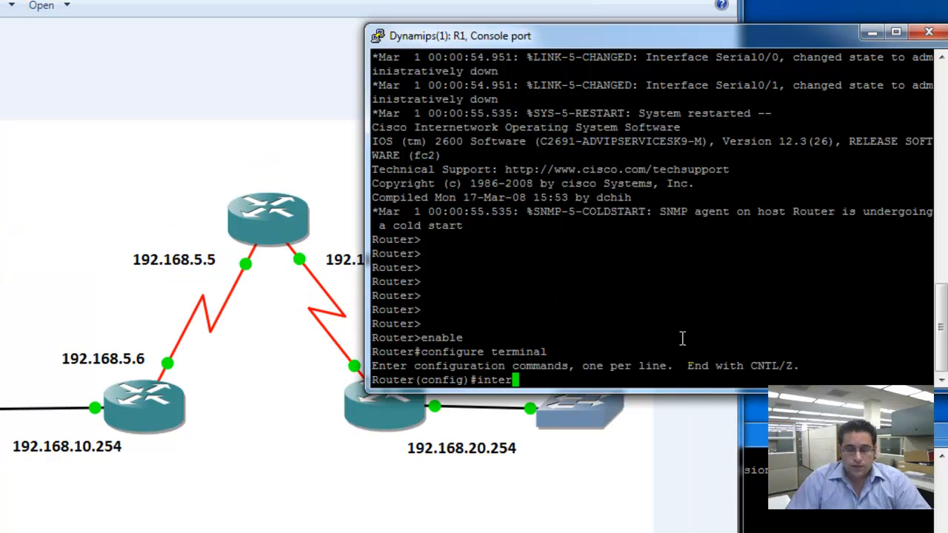
pyautogui.write('face serial 0/0')
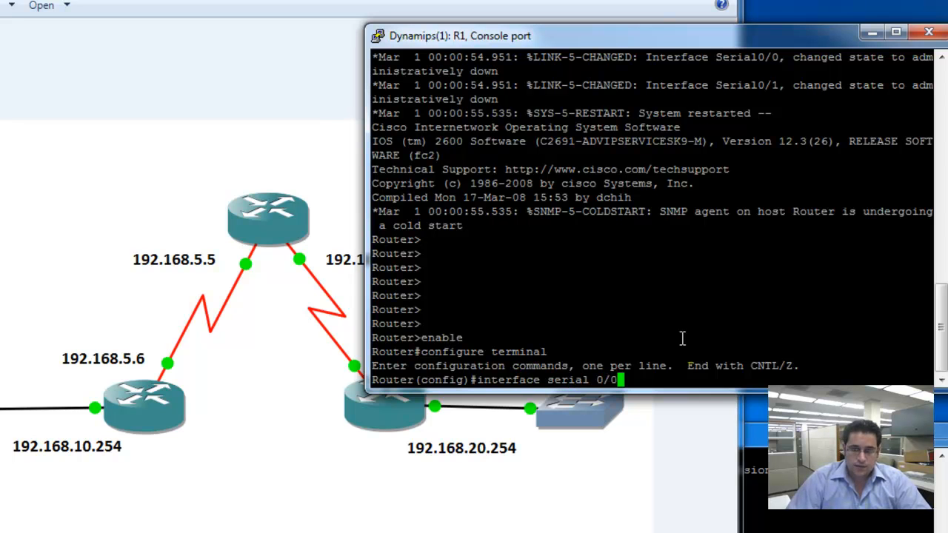
pyautogui.press('enter')
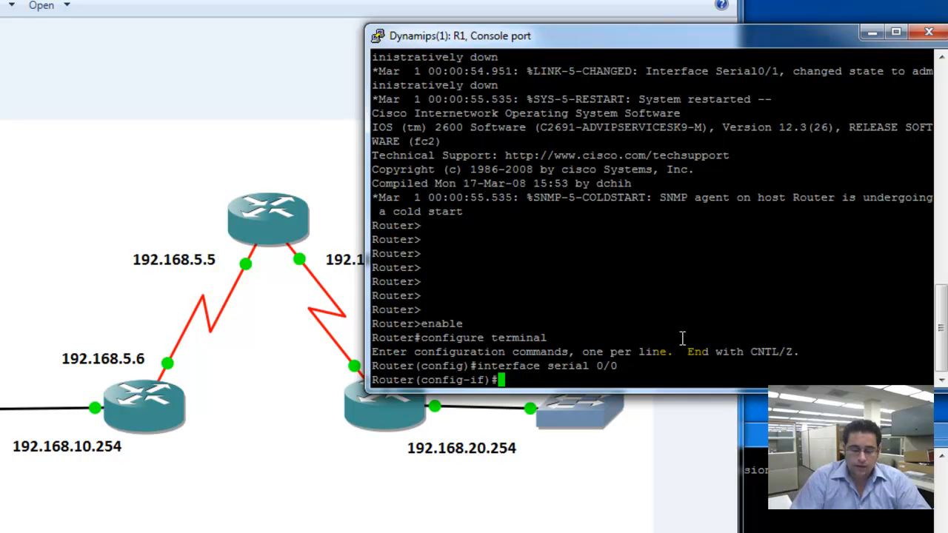
pyautogui.write('ip address 192.168.5.5')
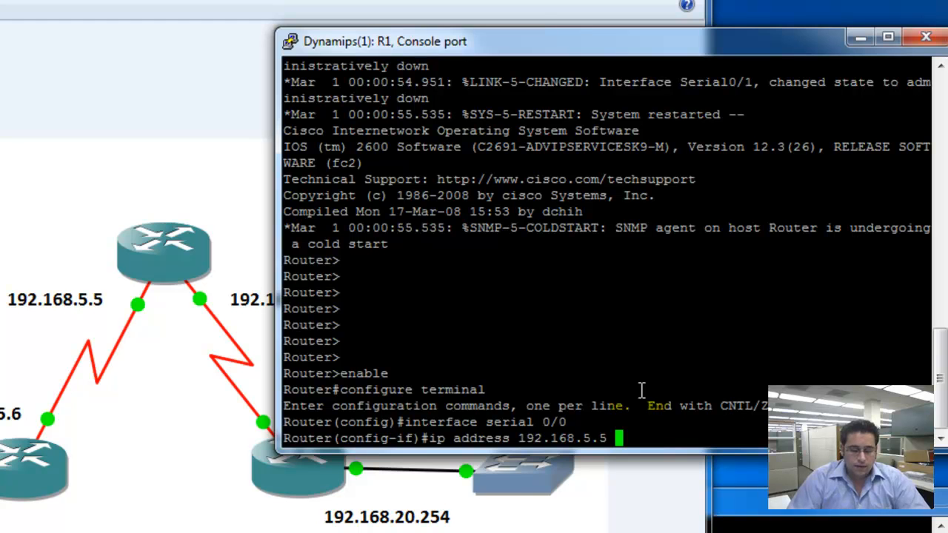
pyautogui.write('255.2')
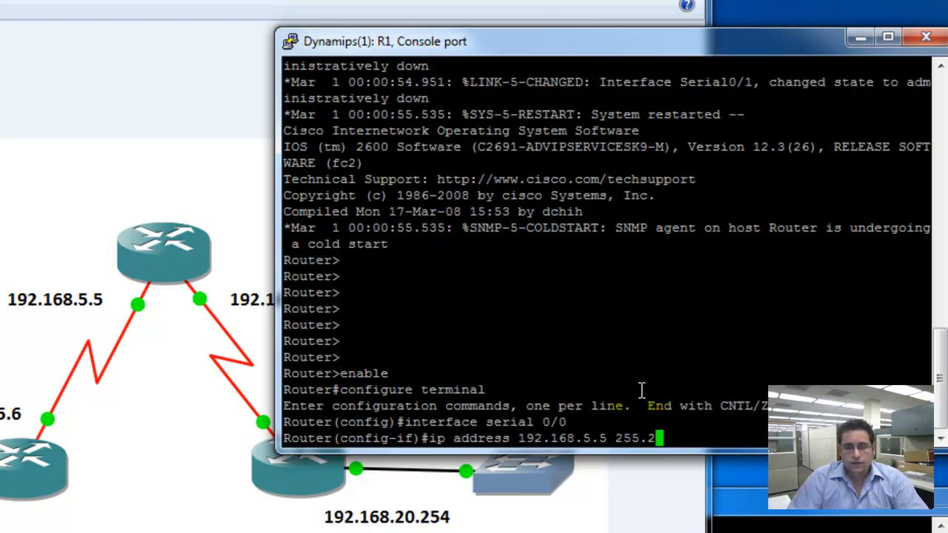
pyautogui.write('55.255.252')
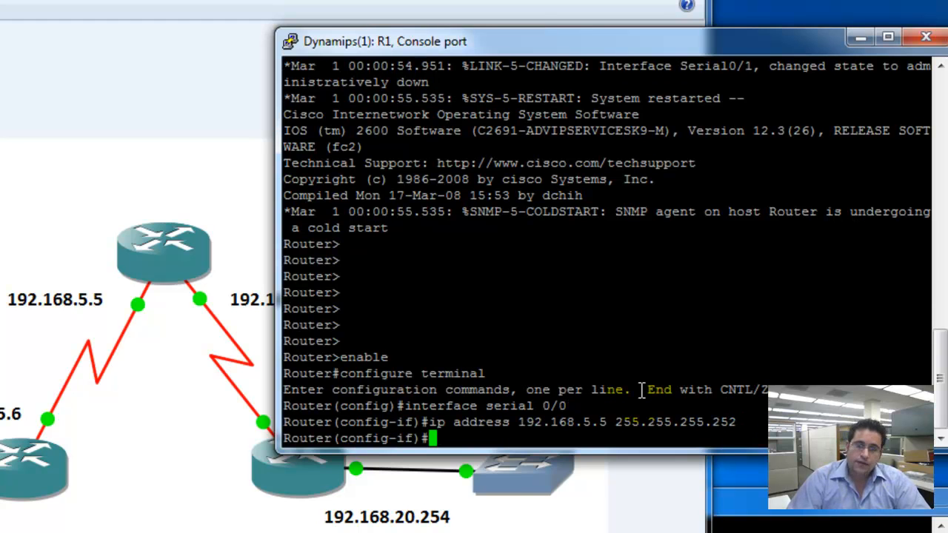
pyautogui.write('no shutdown')
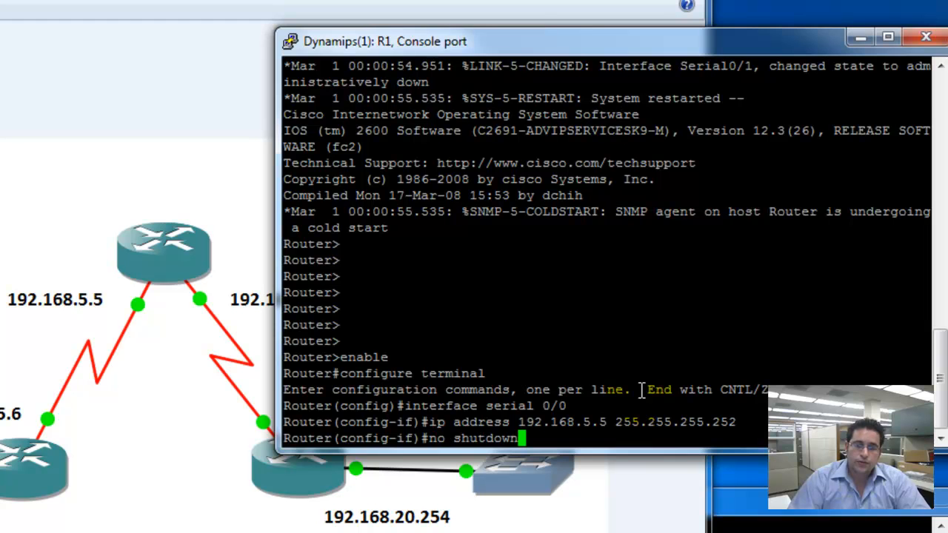
pyautogui.press('Return')
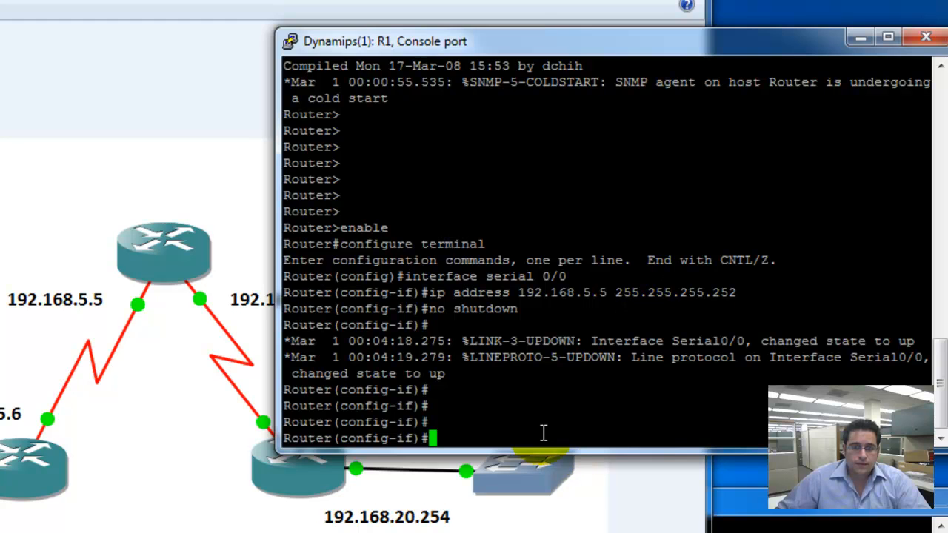
# Address R1 Serial0/1 as 192.168.5.9 255.255.255.252 and enable it with no shutdown.
pyautogui.write('interfa')
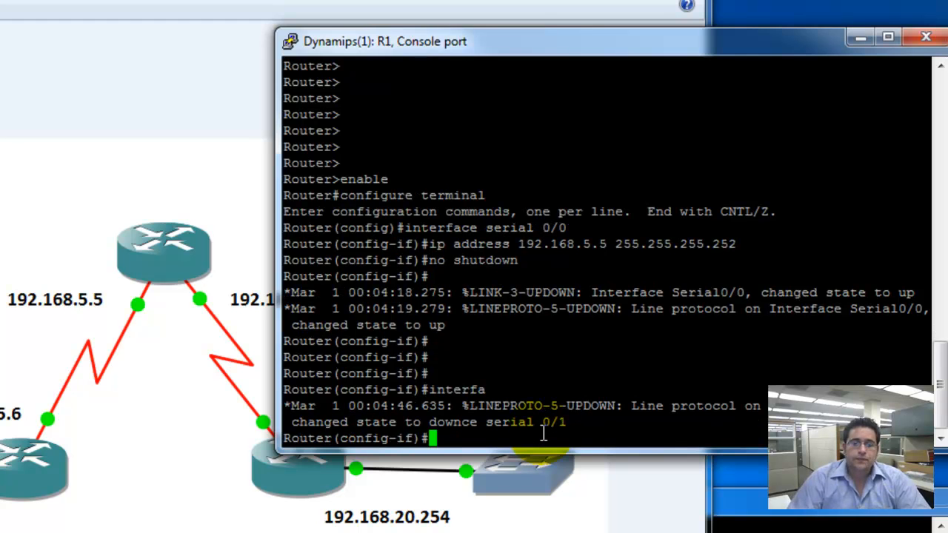
pyautogui.write('ip address')
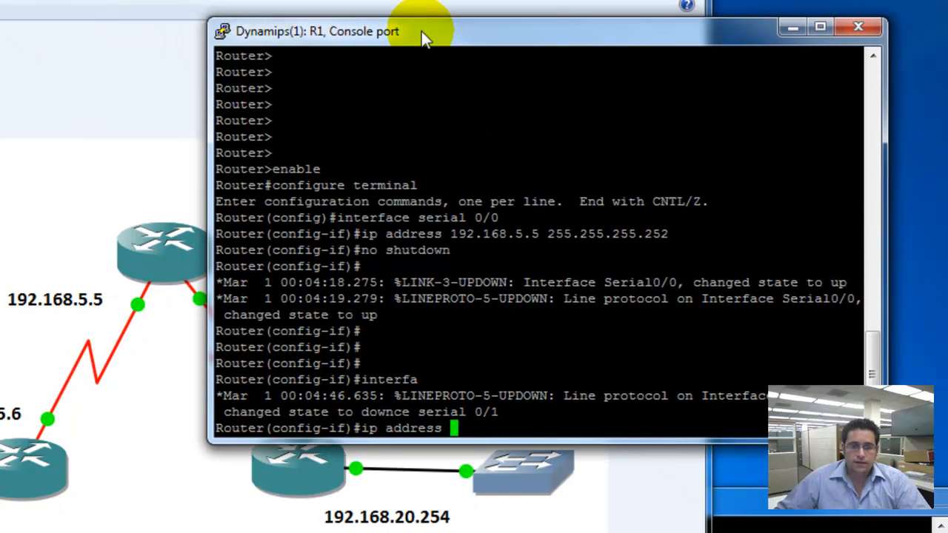
pyautogui.write('192')
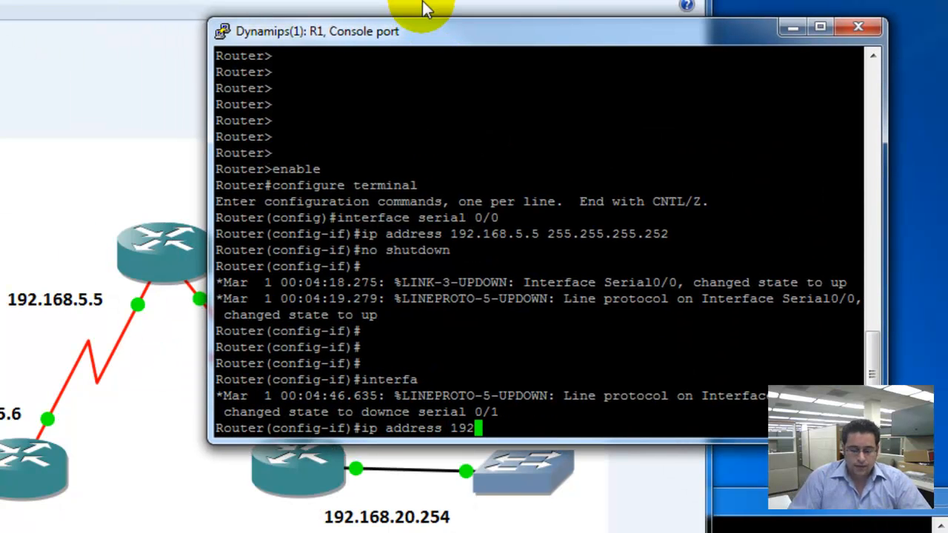
pyautogui.write('.168.5.9')
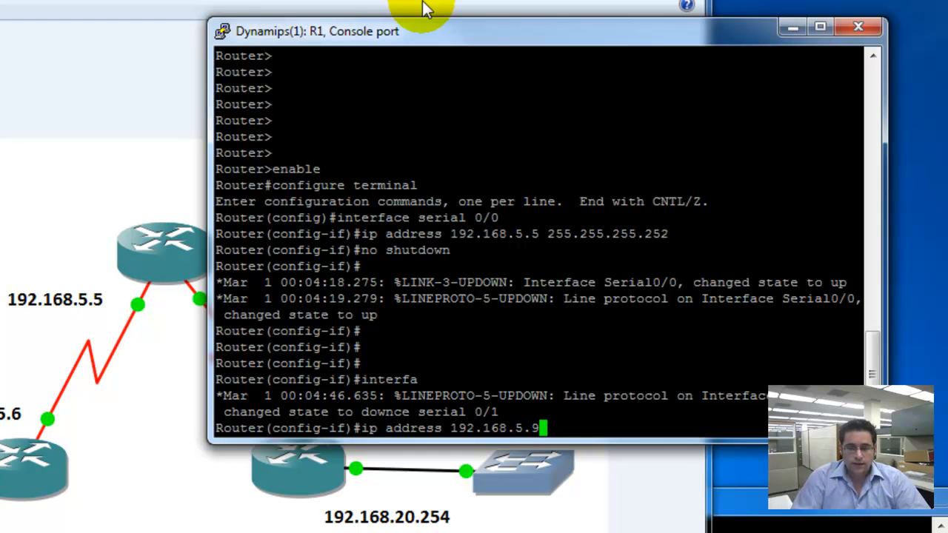
pyautogui.write('255.255')
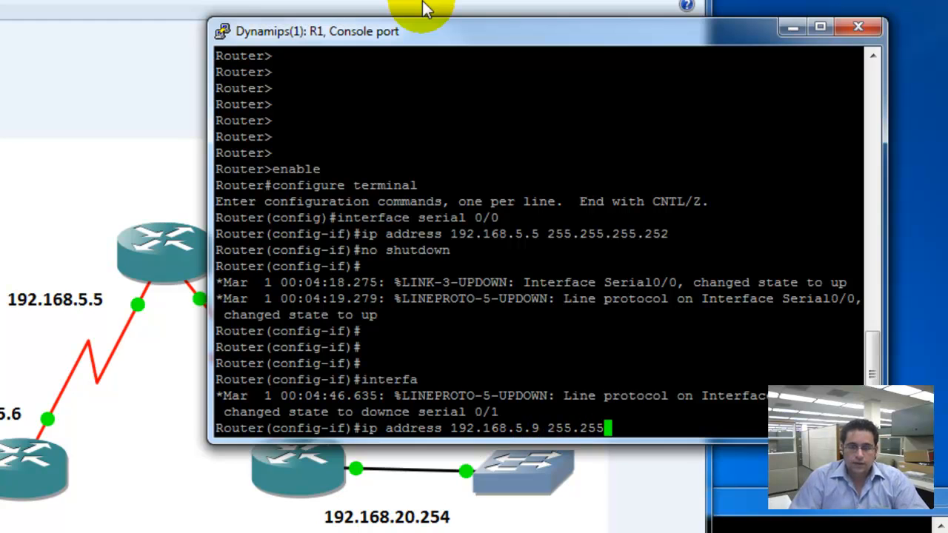
pyautogui.write('.252')
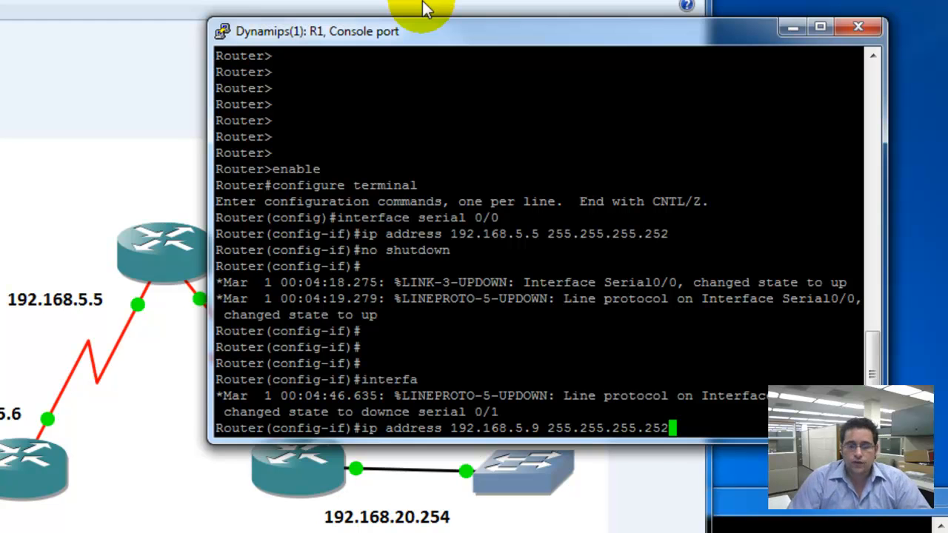
pyautogui.press('enter')
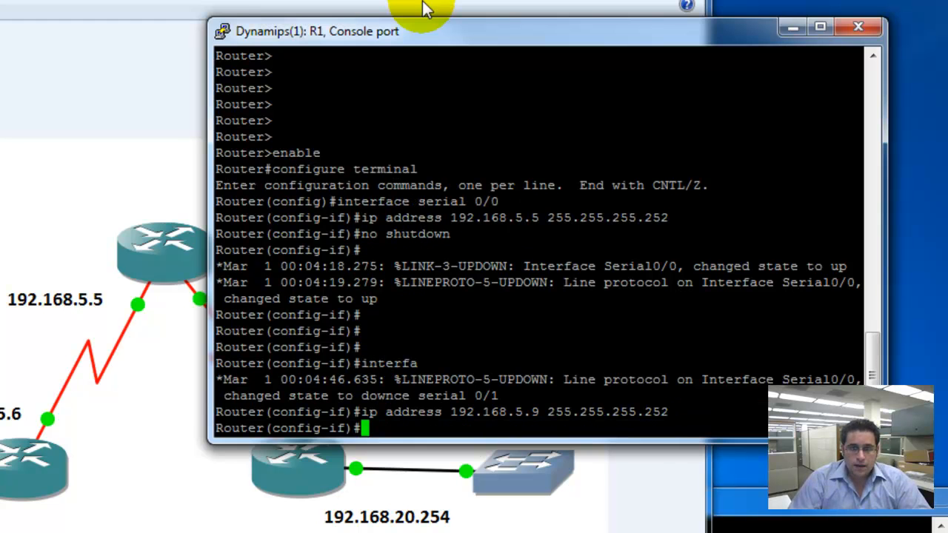
pyautogui.write('no shutdown')
pyautogui.write('exit')
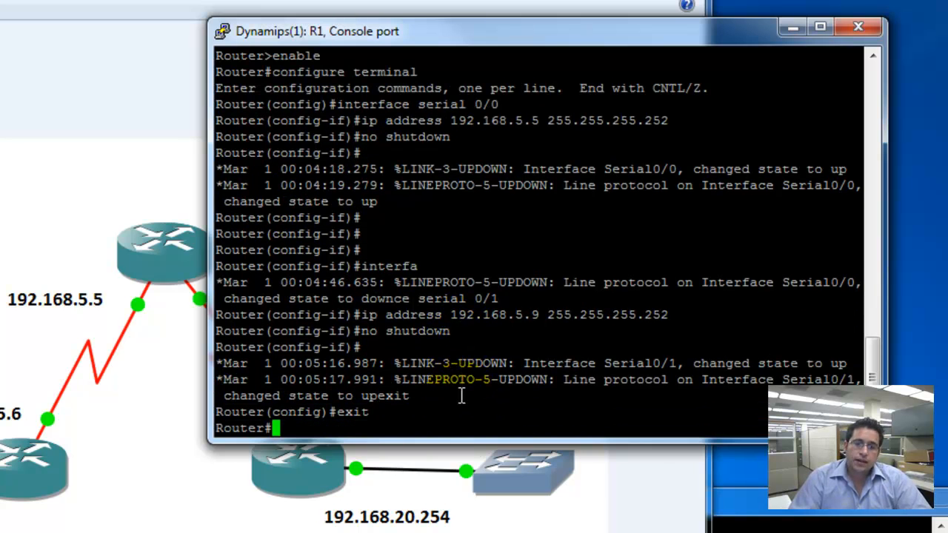
# Run 'show ip int brief' on R1 to confirm 192.168.5.5 and 192.168.5.9 are up.
pyautogui.press('Return')
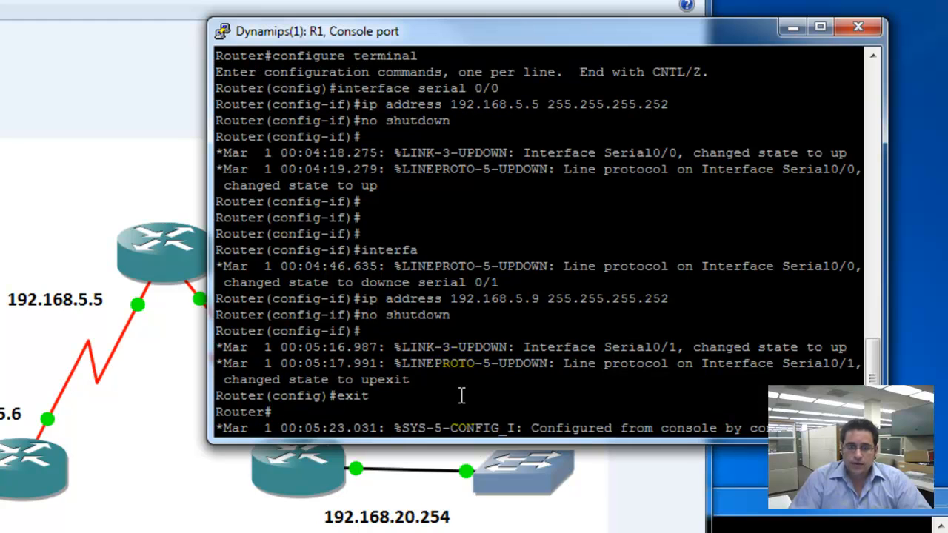
pyautogui.write('show')
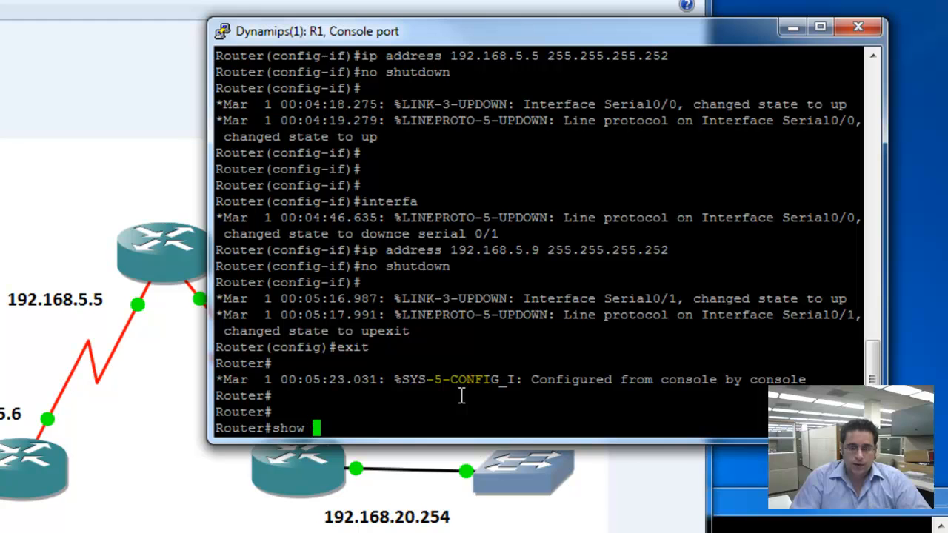
pyautogui.write('ip int brief')
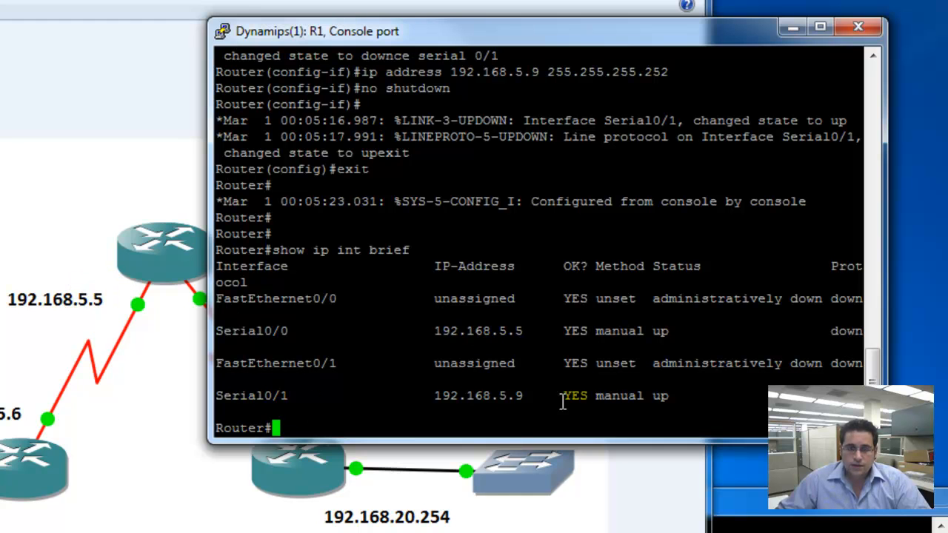
pyautogui.moveTo(688, 274)
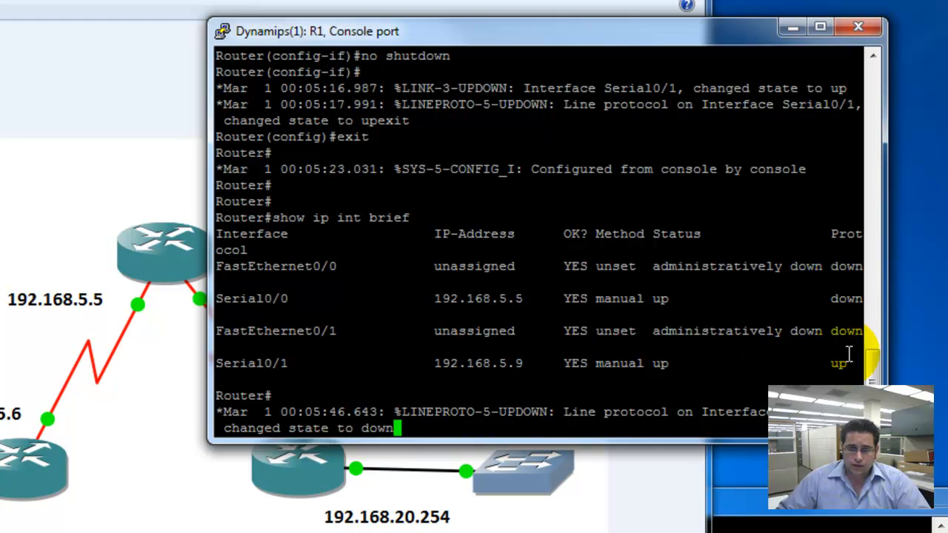
pyautogui.write('show ip int brief')
pyautogui.write('enable')
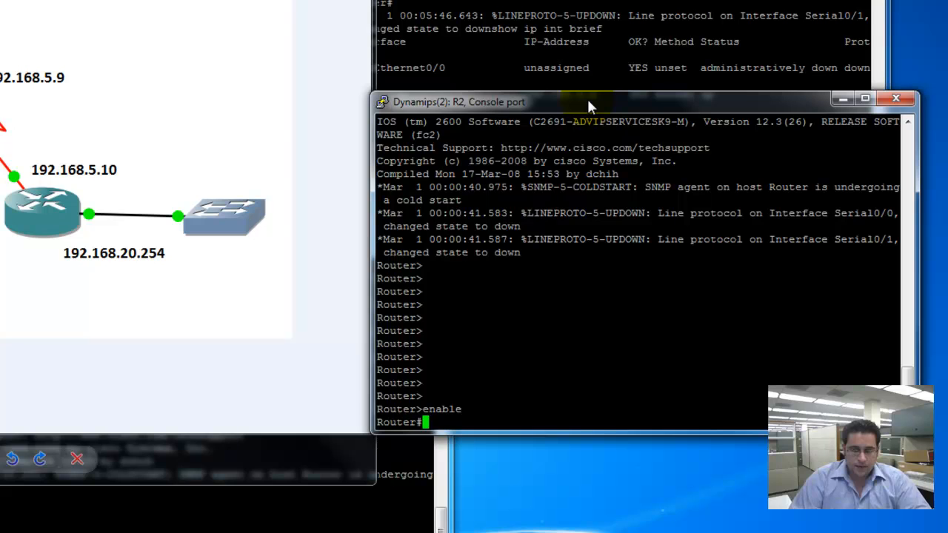
# Enter R2 global configuration mode and enter address 192.168.5.10 255.255.255.252.
pyautogui.write('config')
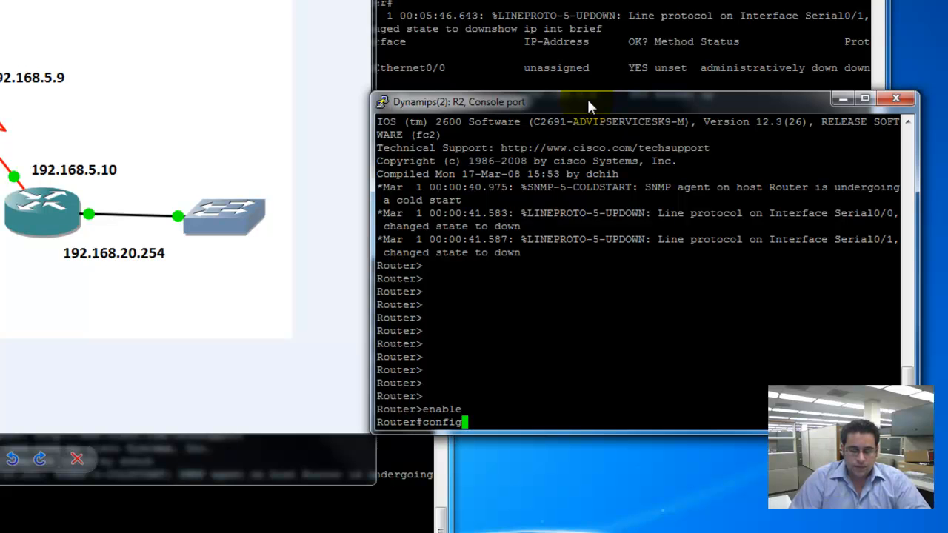
pyautogui.write('terminal')
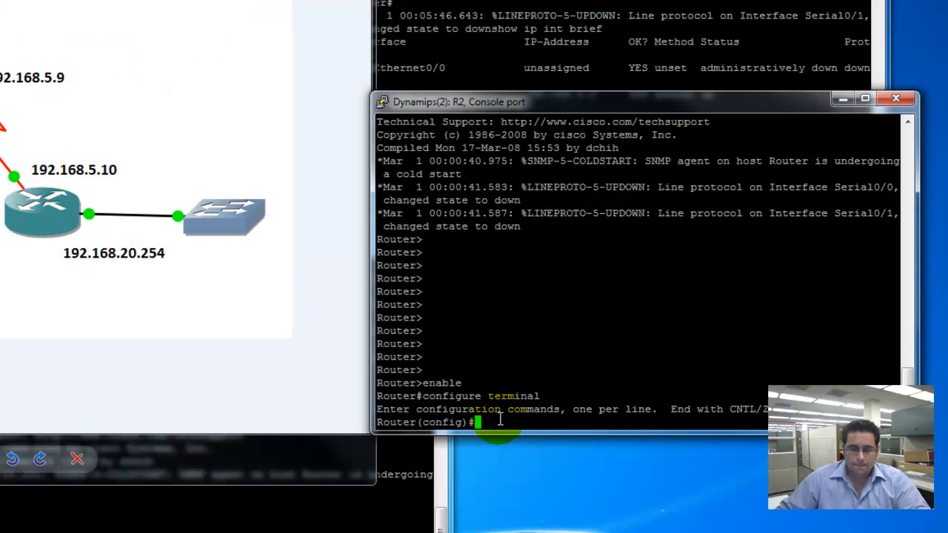
pyautogui.write('ip')
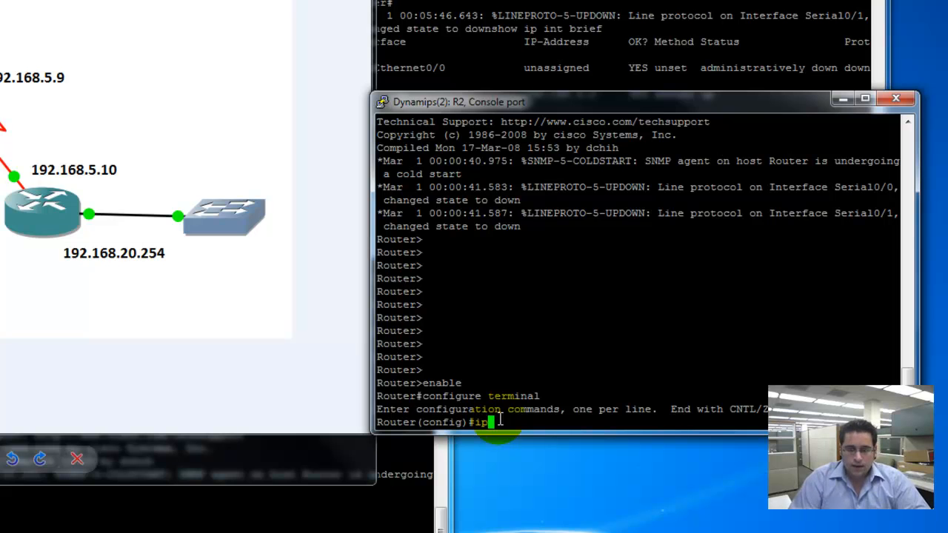
pyautogui.write('address 192.168.5.10 2')
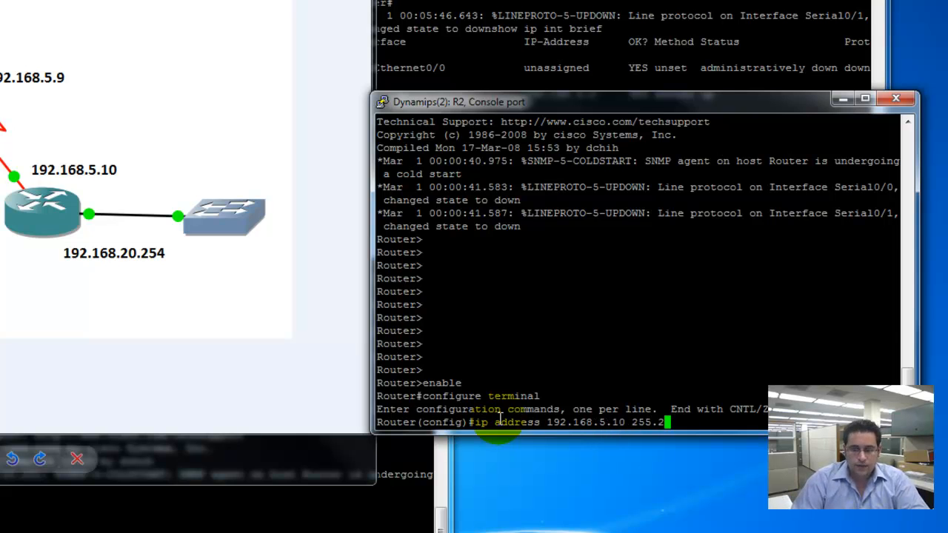
pyautogui.write('55.255.252')
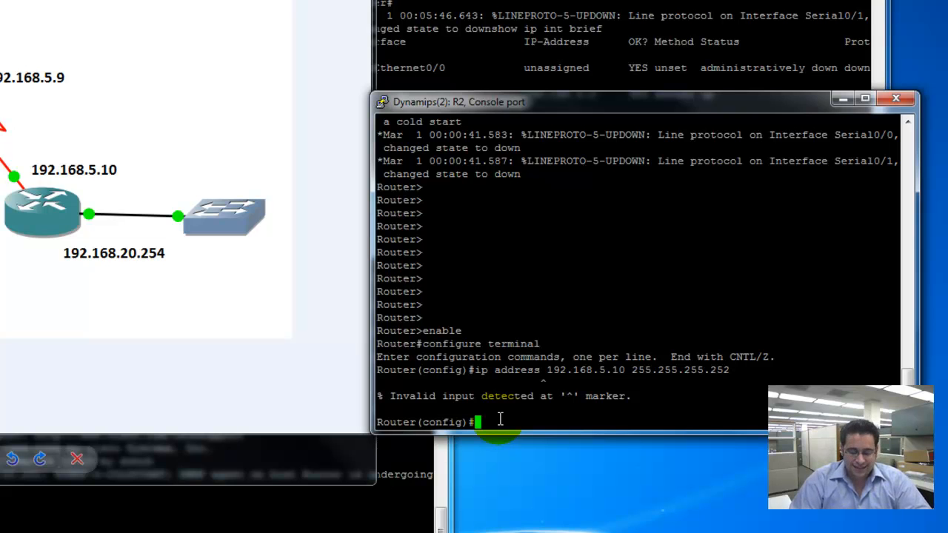
# Give R2's Serial0/0 address 192.168.5.10 255.255.255.252 and enable it with no shutdown.
pyautogui.write('interface serial')
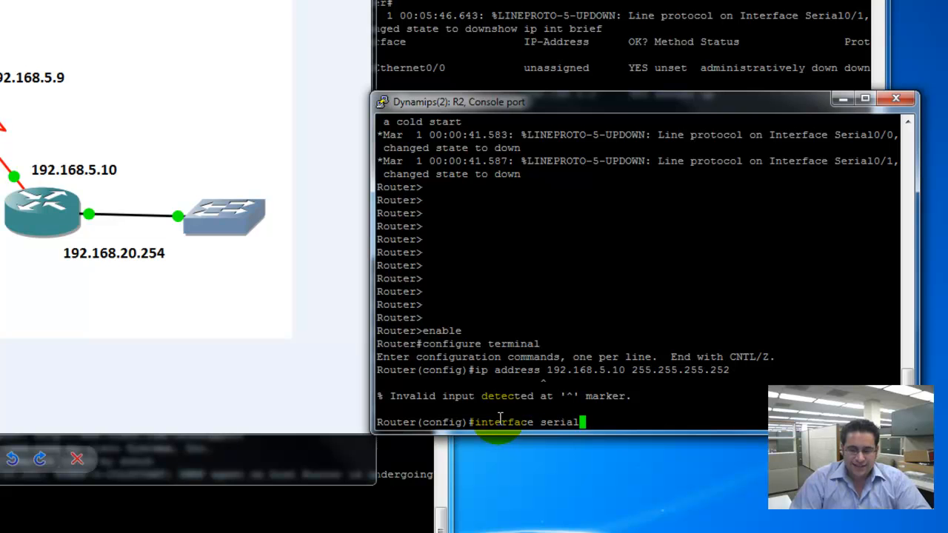
pyautogui.write('0/0')
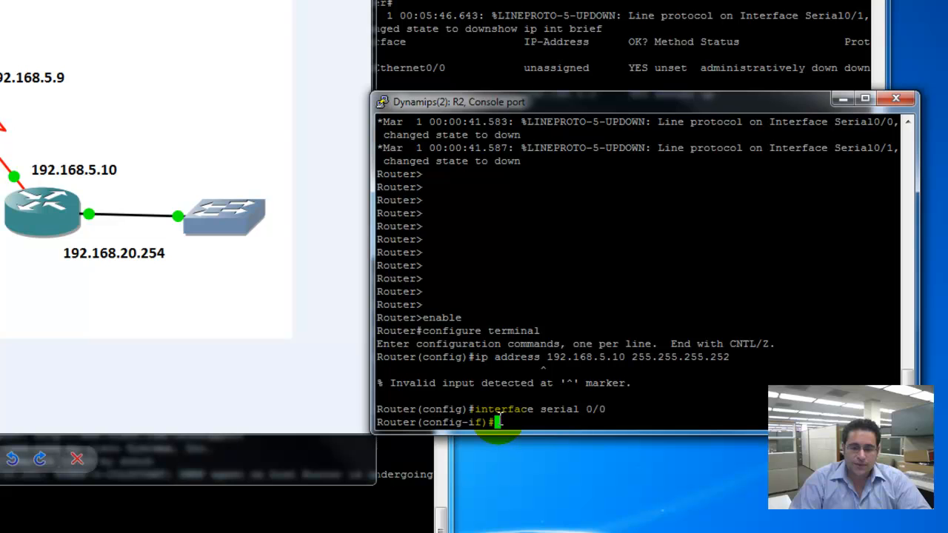
pyautogui.write('ip')
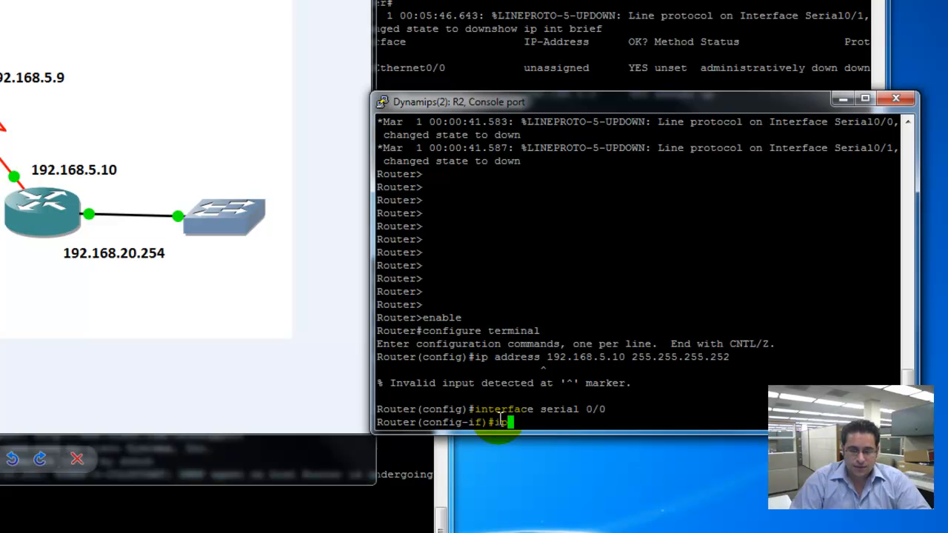
pyautogui.write('address 192.168.5.')
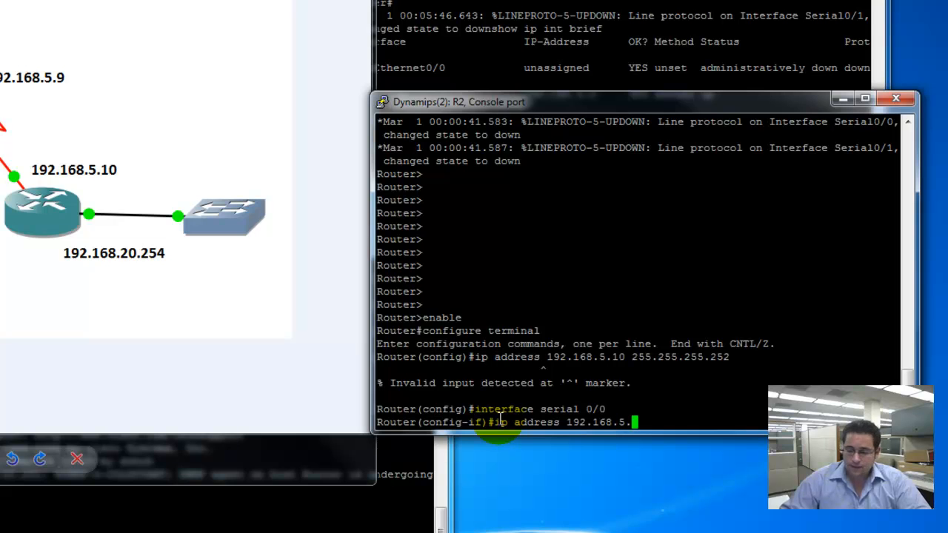
pyautogui.write('10 255.255.255.252')
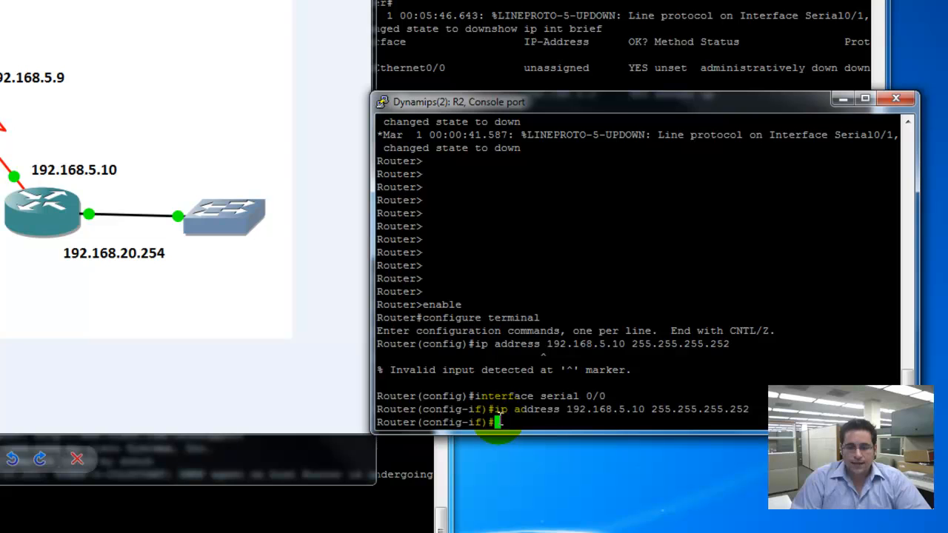
pyautogui.write('no shut')
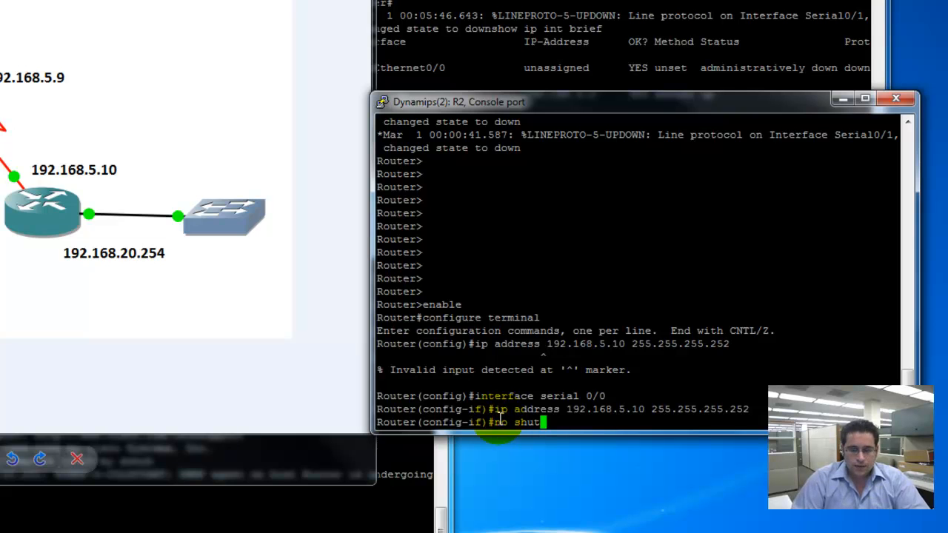
pyautogui.press('Return')
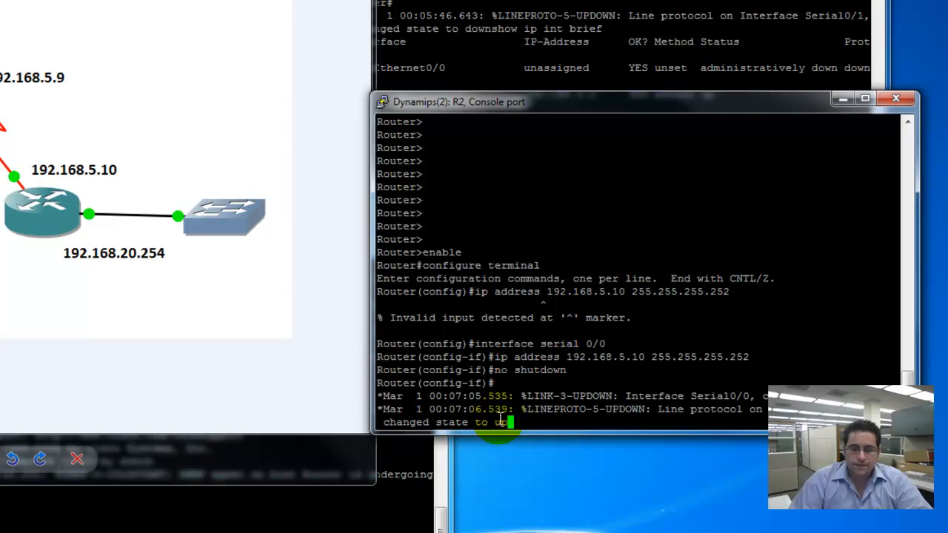
# Clear the status messages and exit back to global configuration mode.
pyautogui.press('Enter')
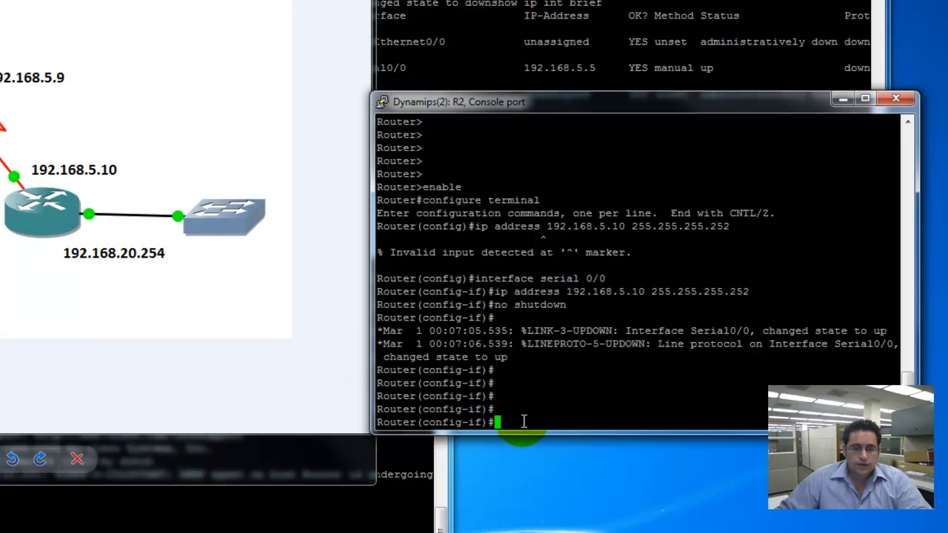
pyautogui.write('i')
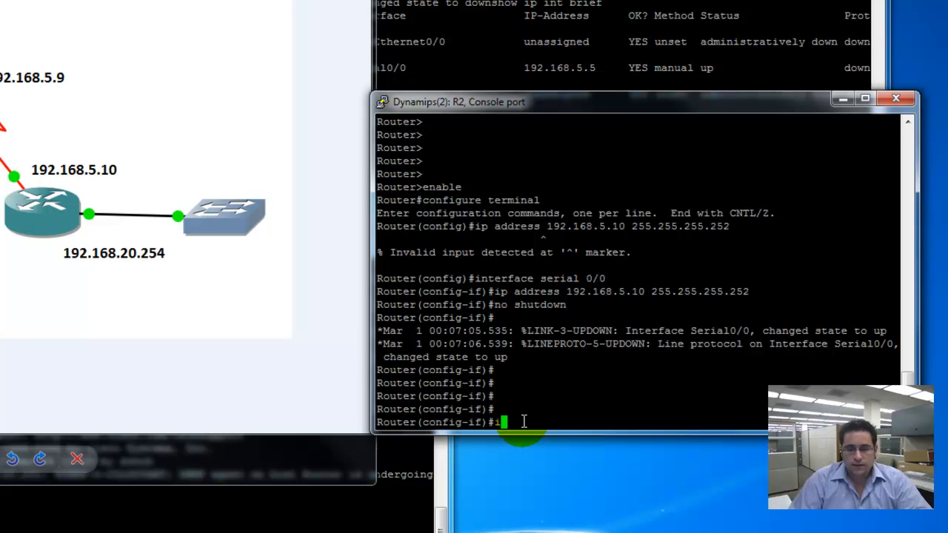
pyautogui.write('nterface')
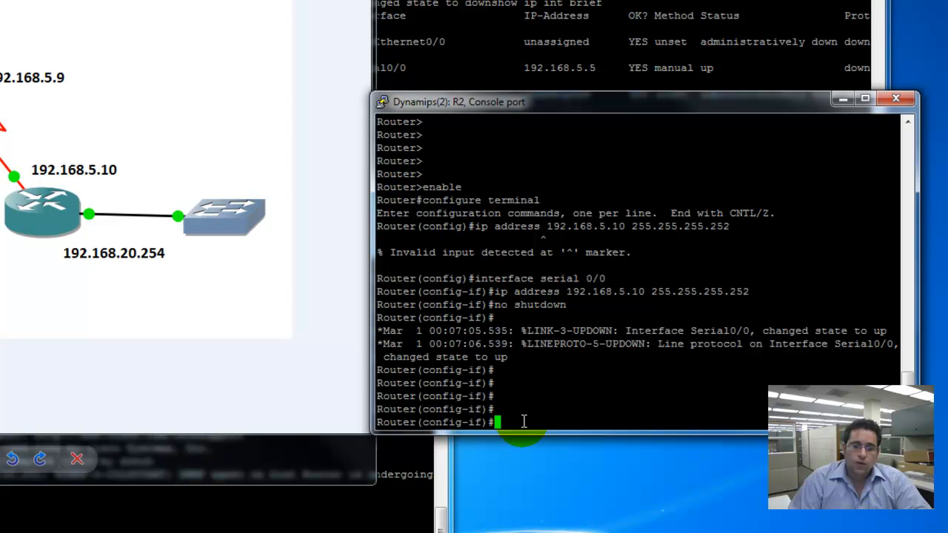
pyautogui.write('exit')
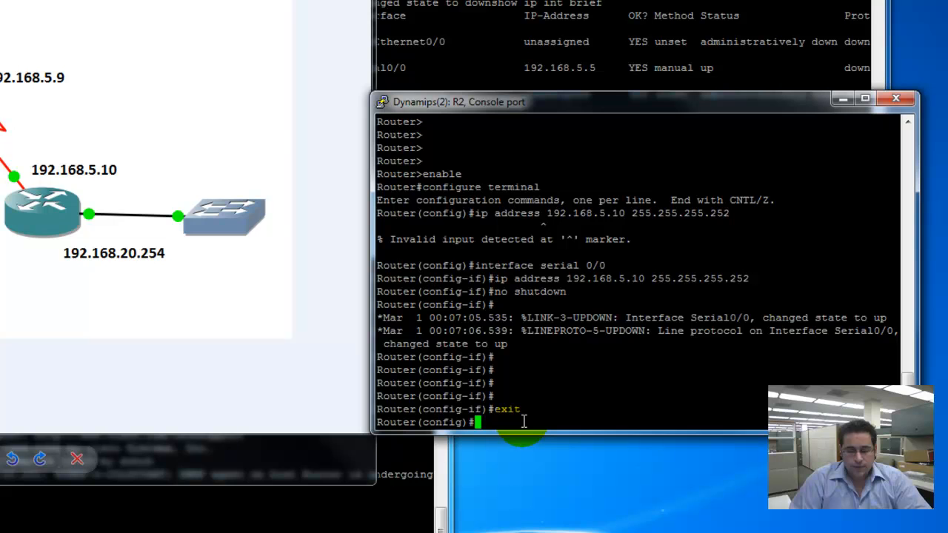
# Set R2 FastEthernet0/0 to 192.168.20.254 255.255.255.0, enable it, and exit.
pyautogui.write('interface fastEthernet')
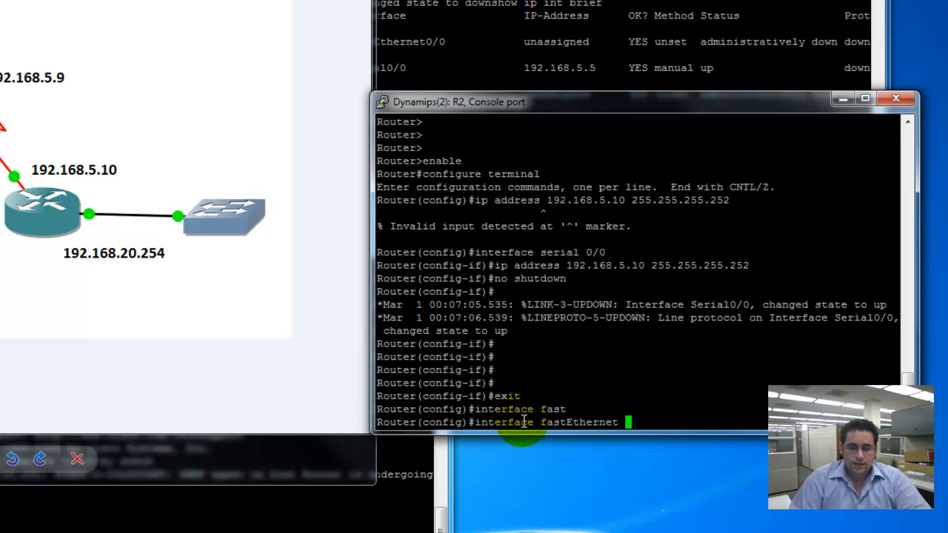
pyautogui.write('0/1')
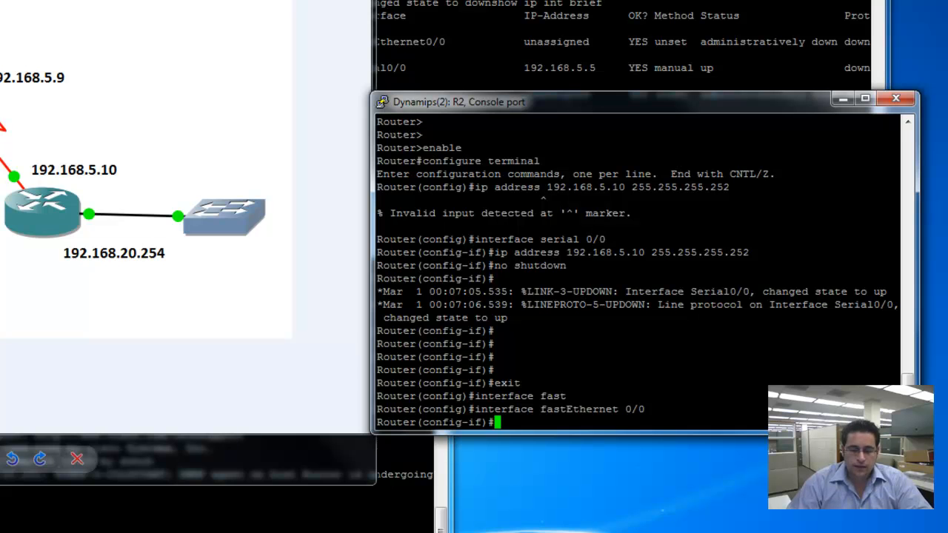
pyautogui.write('ip address 192')
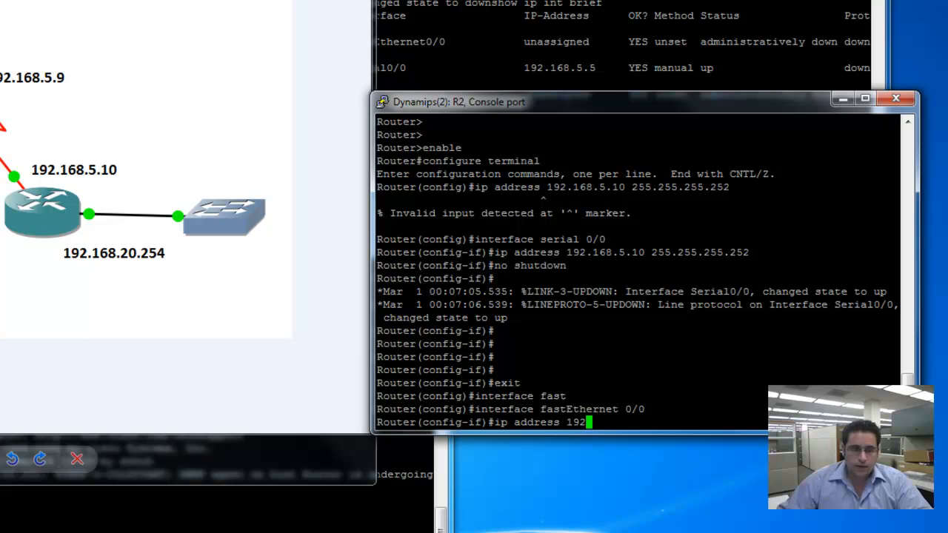
pyautogui.write('.168.20.254 255.255.255.0')
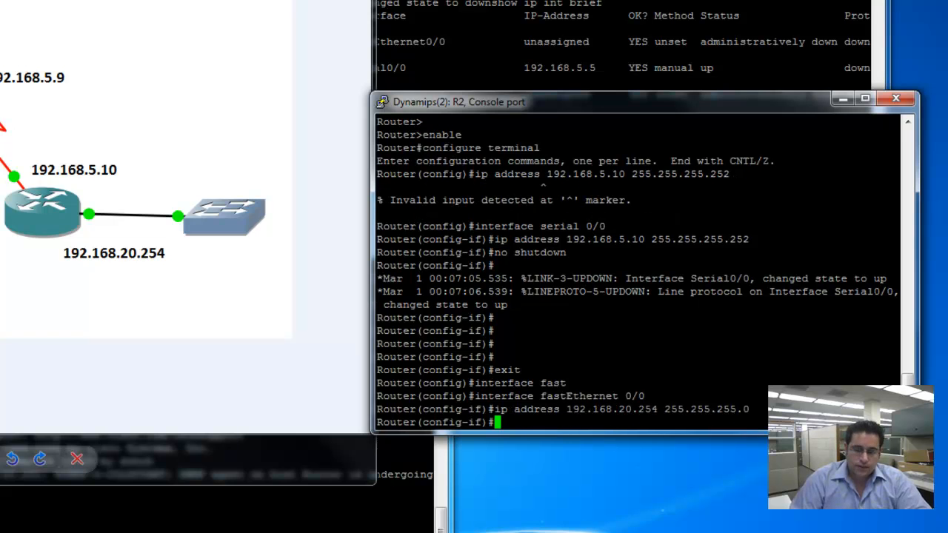
pyautogui.write('no shutdown')
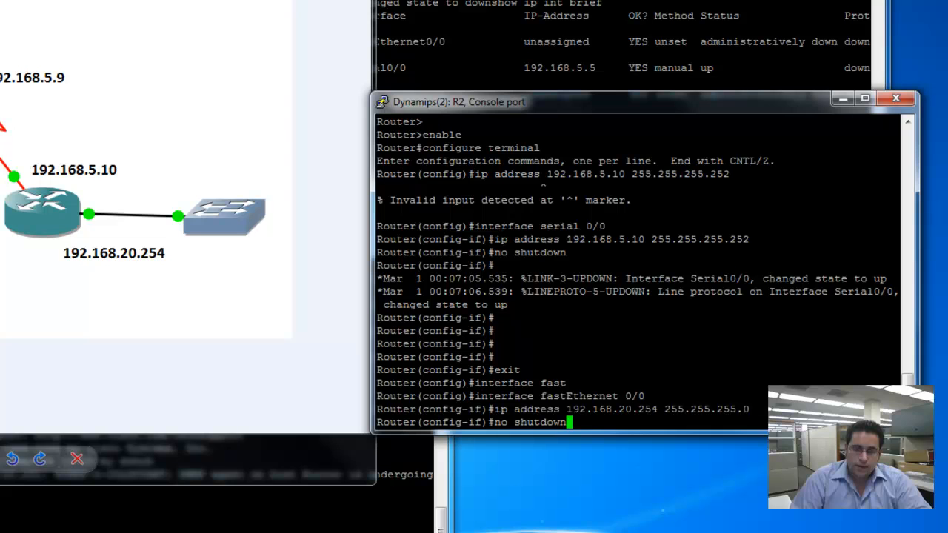
pyautogui.press('enter')
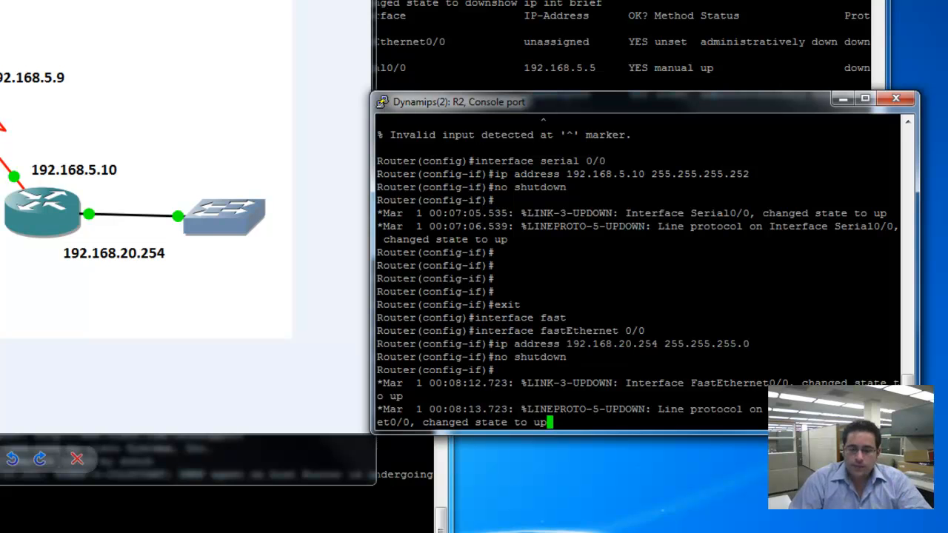
pyautogui.press('Enter')
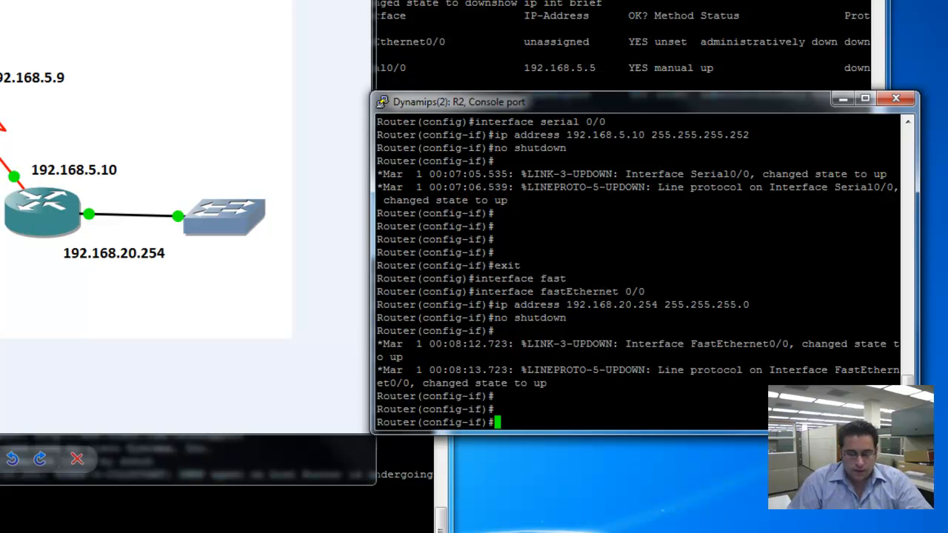
pyautogui.write('s')
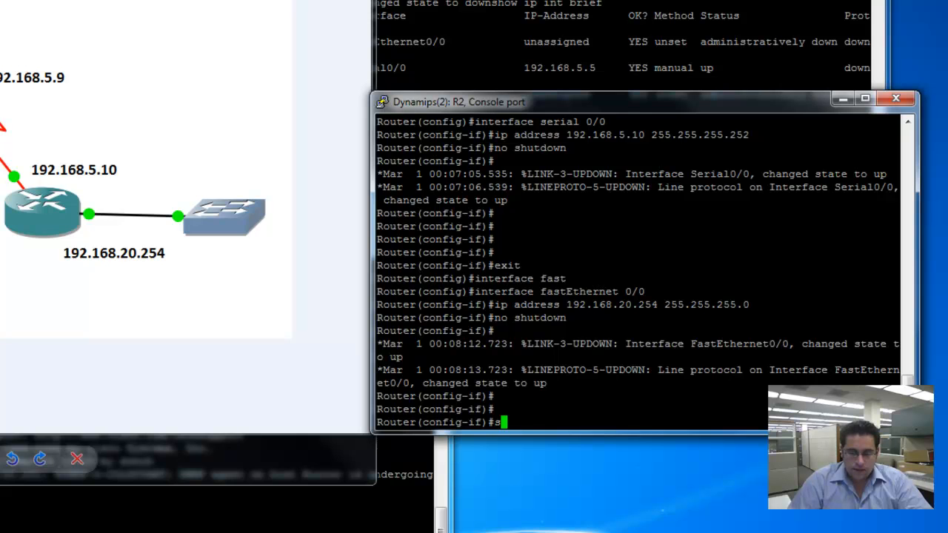
pyautogui.press('backspace')
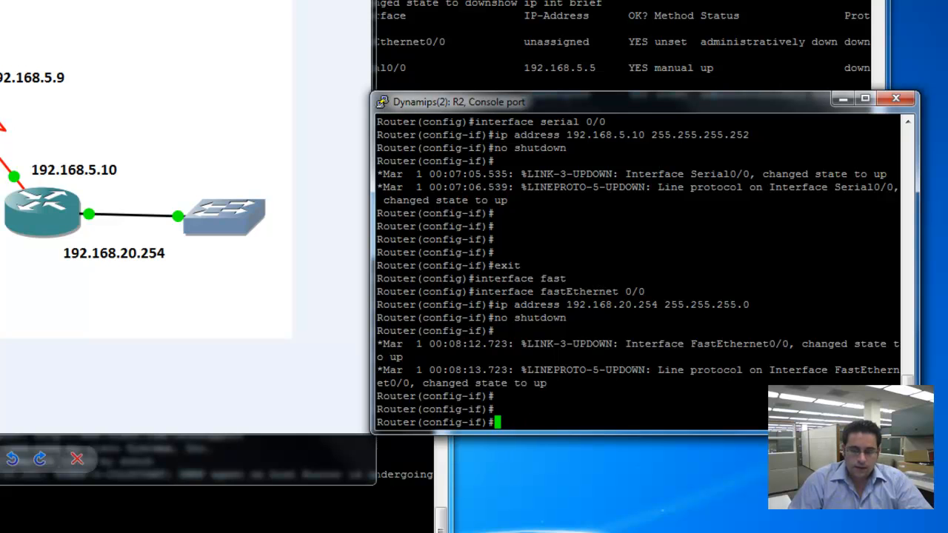
pyautogui.write('exit')
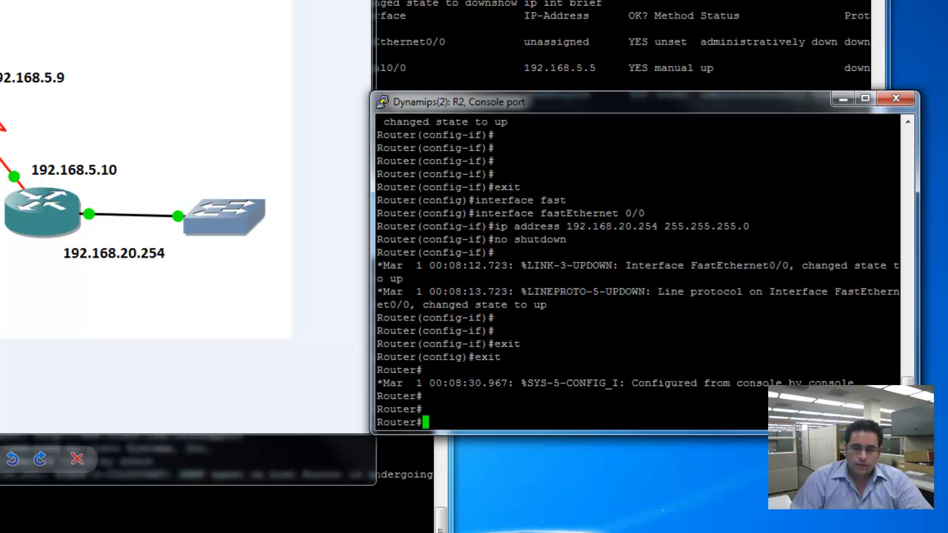
# Run show ip interface brief to confirm Fa0/0 at 192.168.20.254 and S0/0 at 192.168.5.10.
pyautogui.write('show')
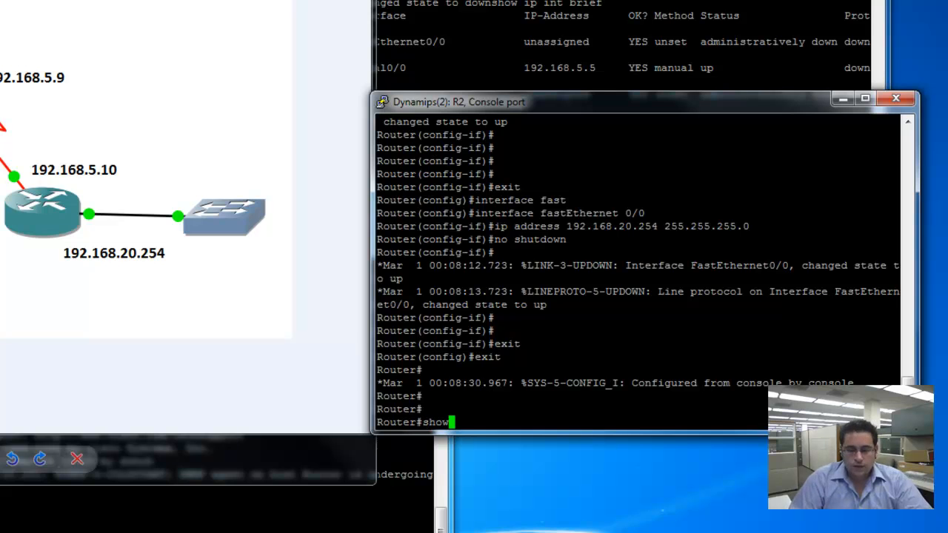
pyautogui.write('ip in')
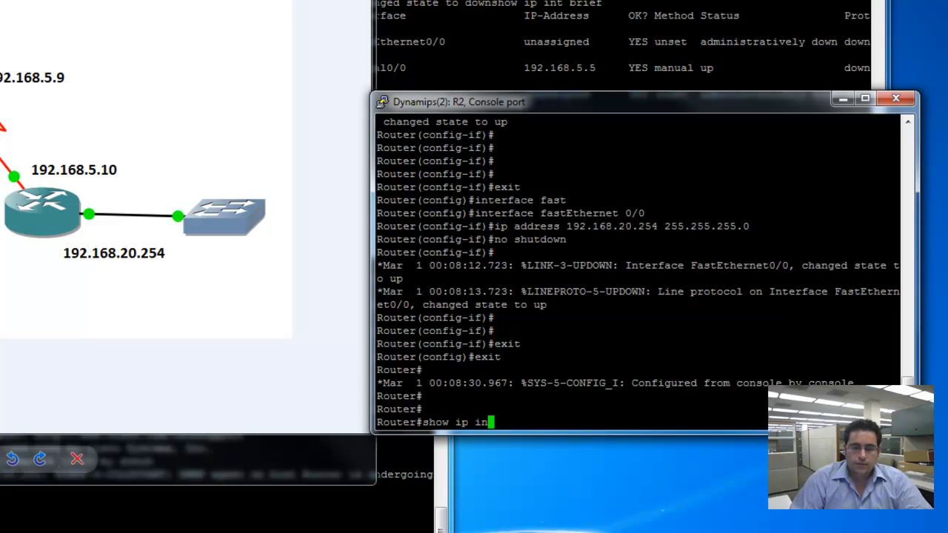
pyautogui.write('terface')
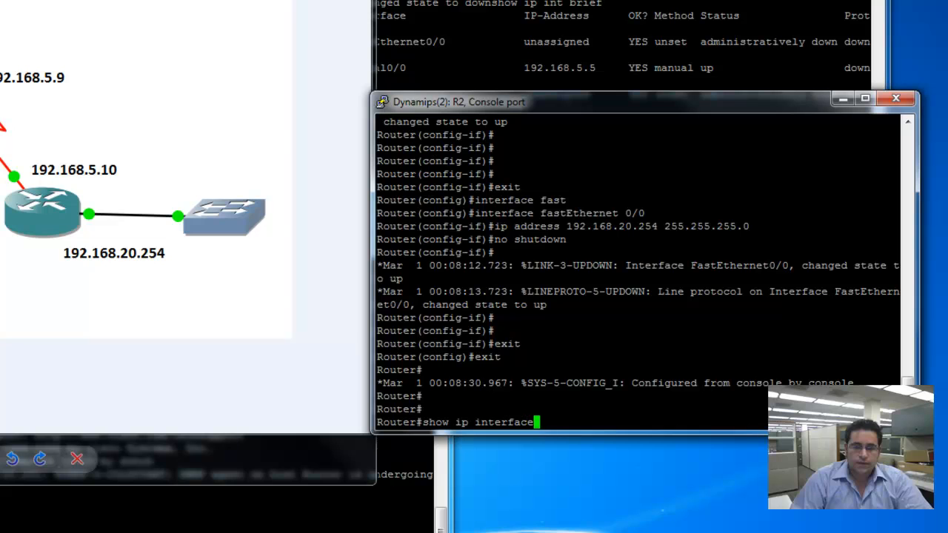
pyautogui.write('brief')
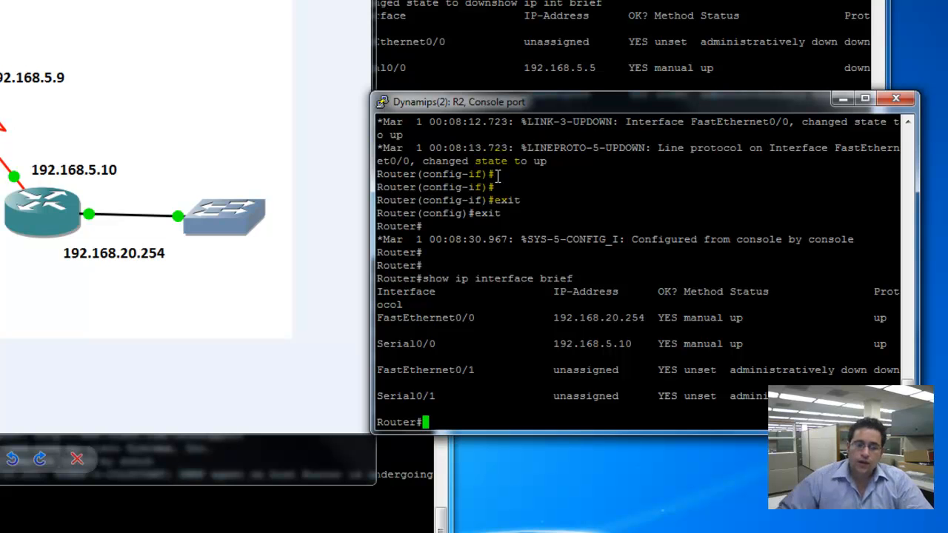
pyautogui.moveTo(454, 343)
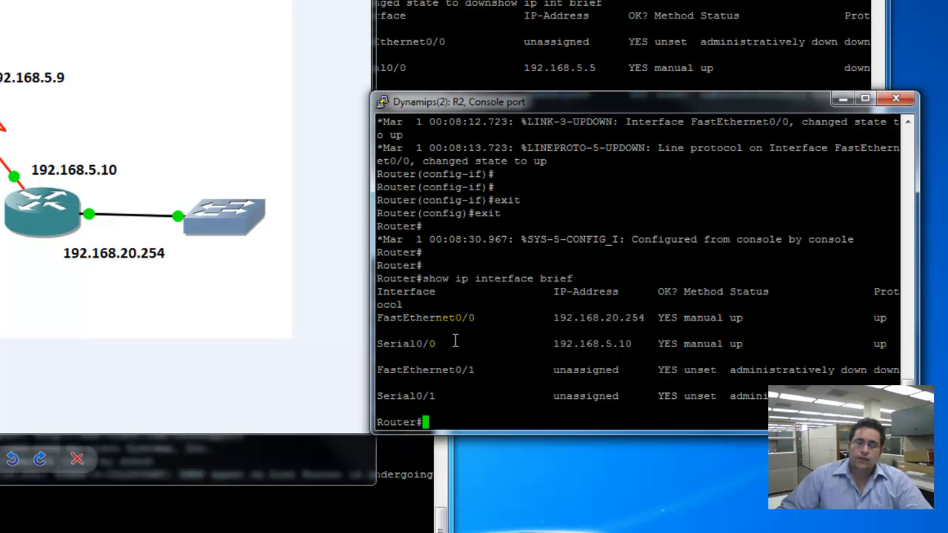
pyautogui.moveTo(624, 354)
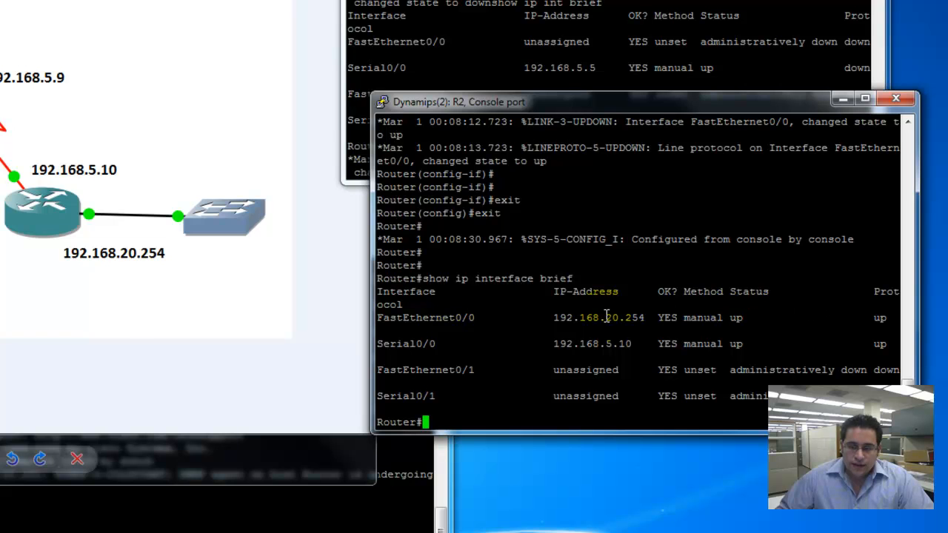
pyautogui.click(214, 215)
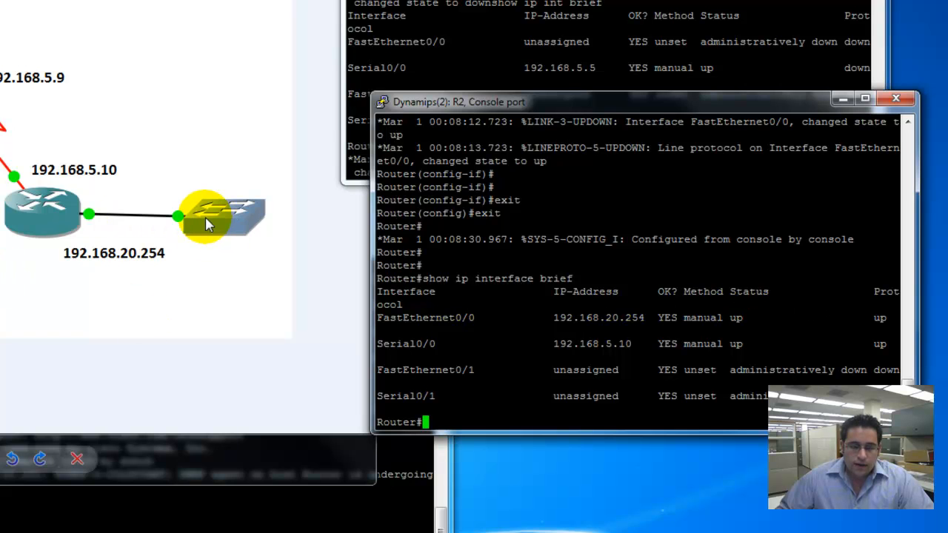